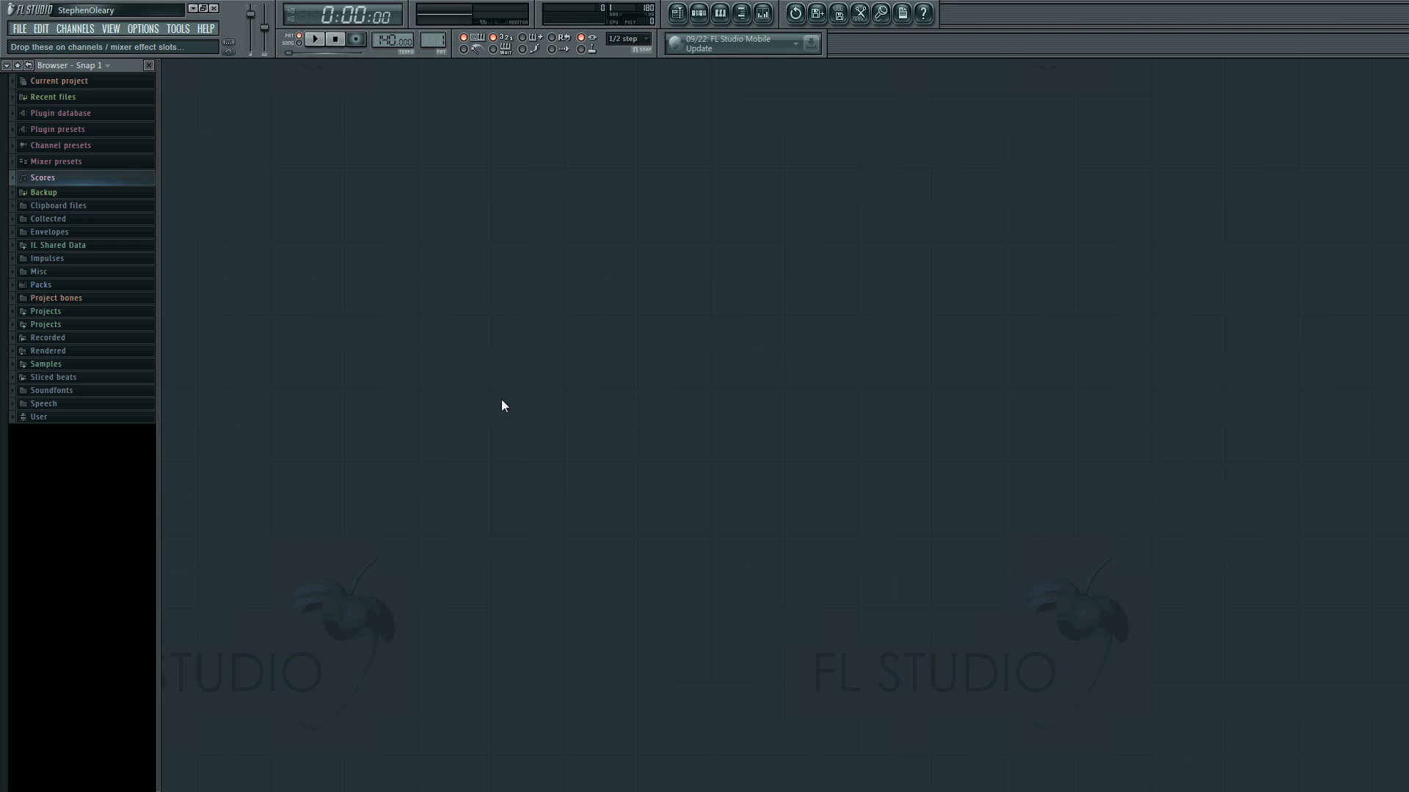
pyautogui.moveTo(545, 365)
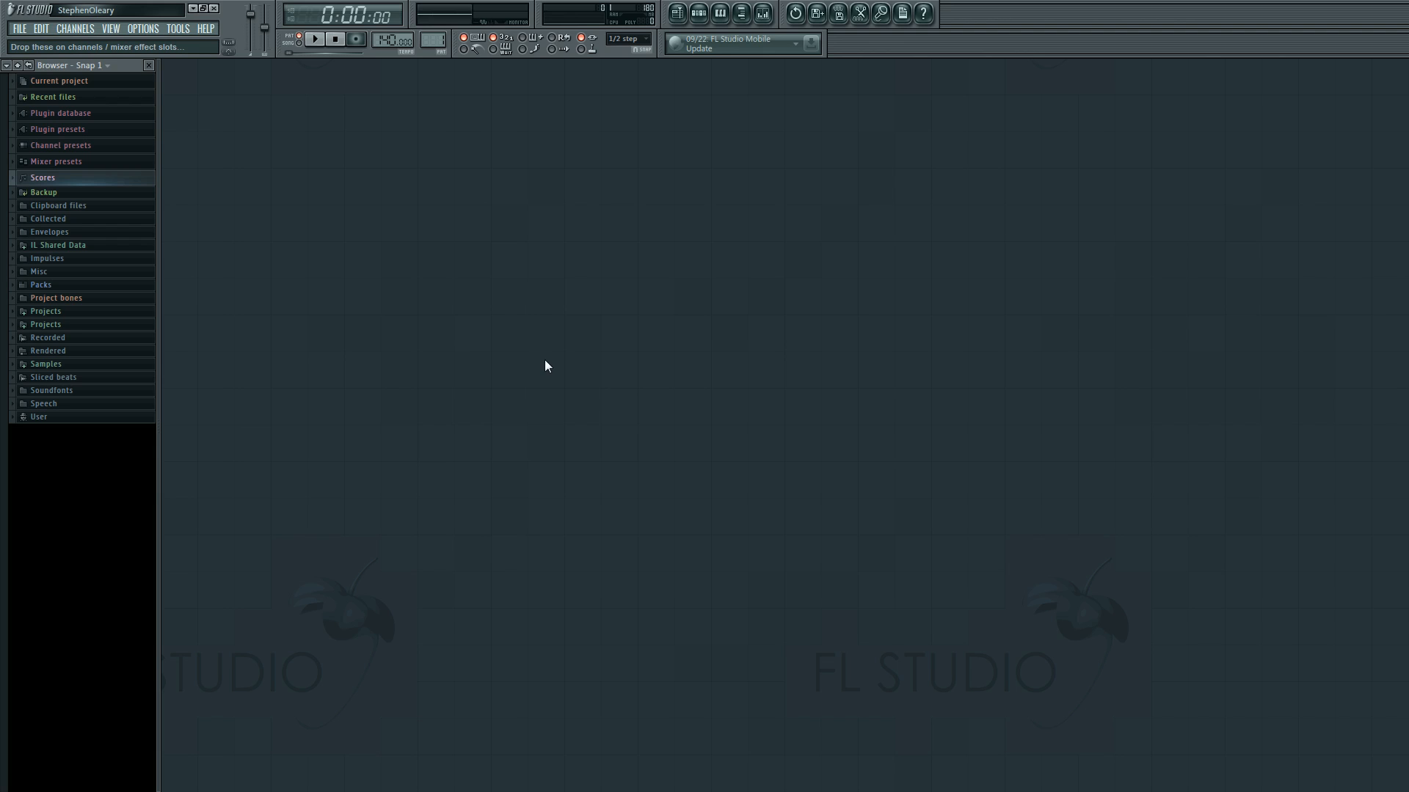
pyautogui.moveTo(399, 329)
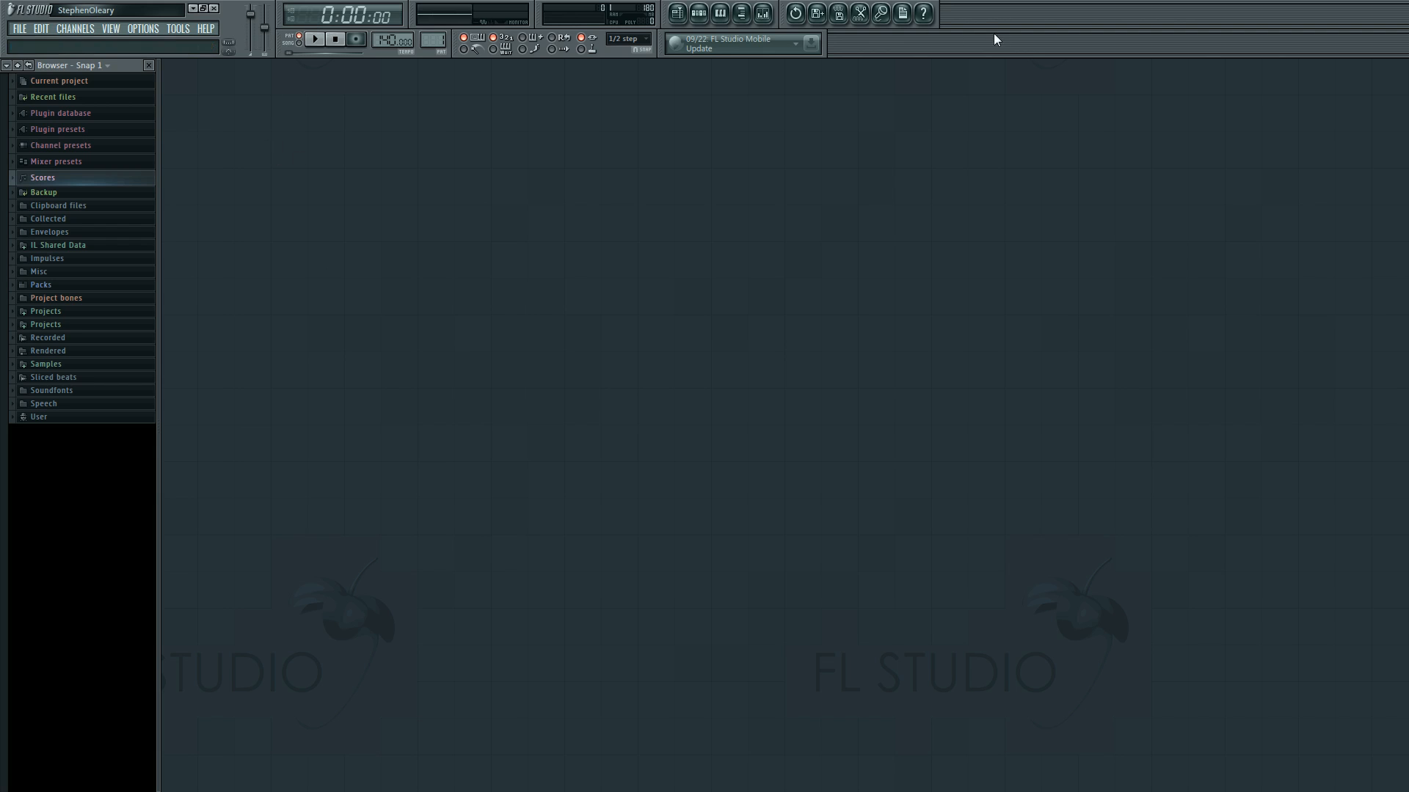
pyautogui.moveTo(329, 210)
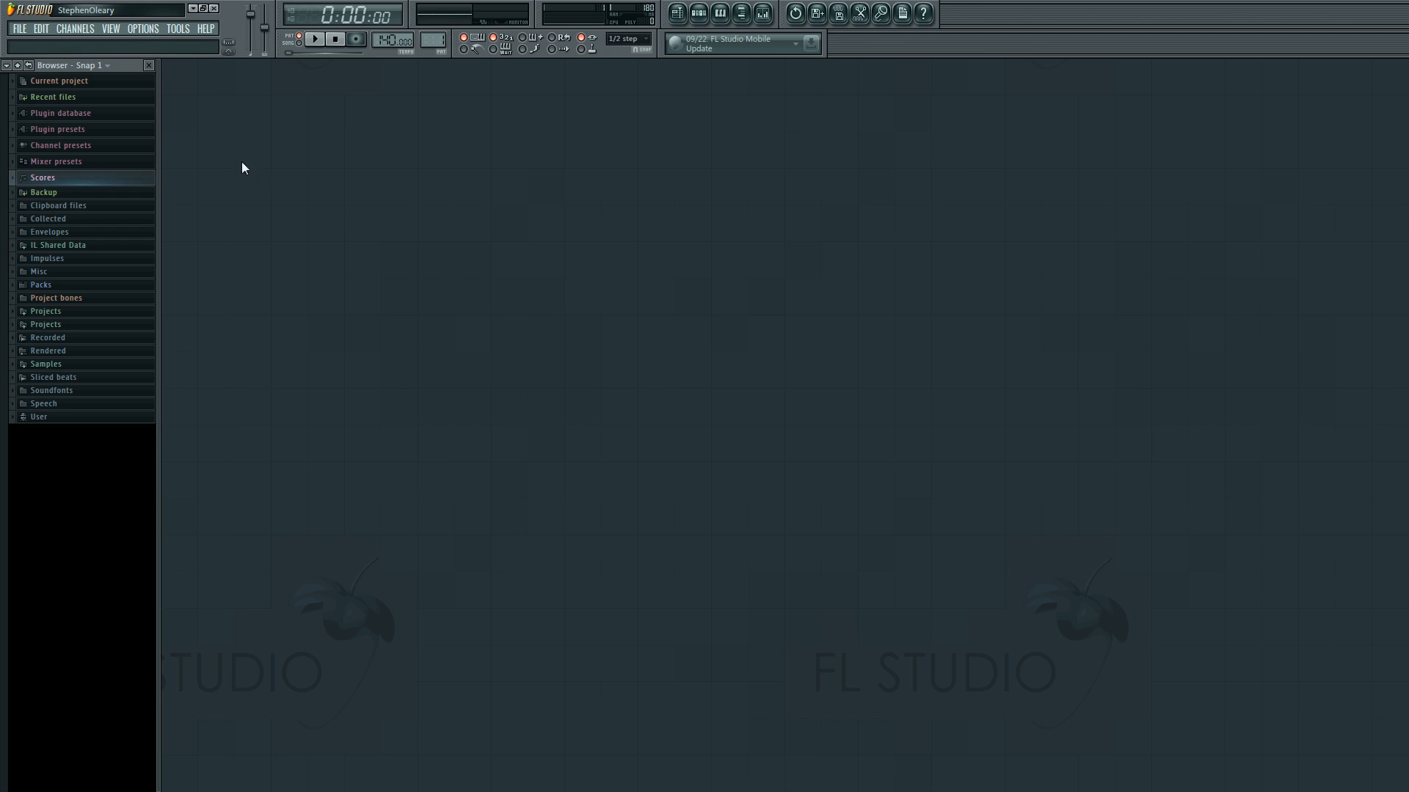
pyautogui.moveTo(282, 204)
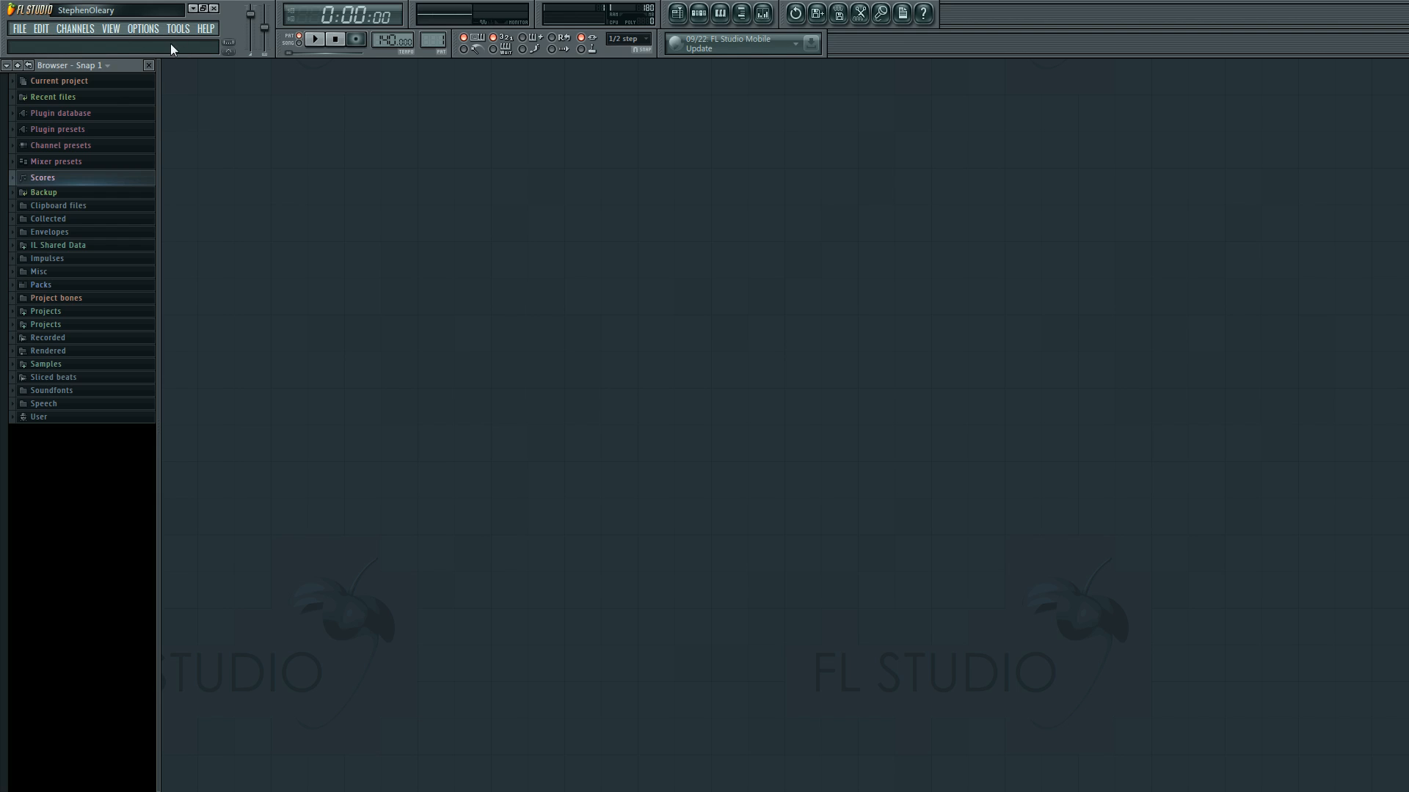
# Step: From Options > Audio settings, switch the input/output device to Primary Sound Driver
pyautogui.click(142, 27)
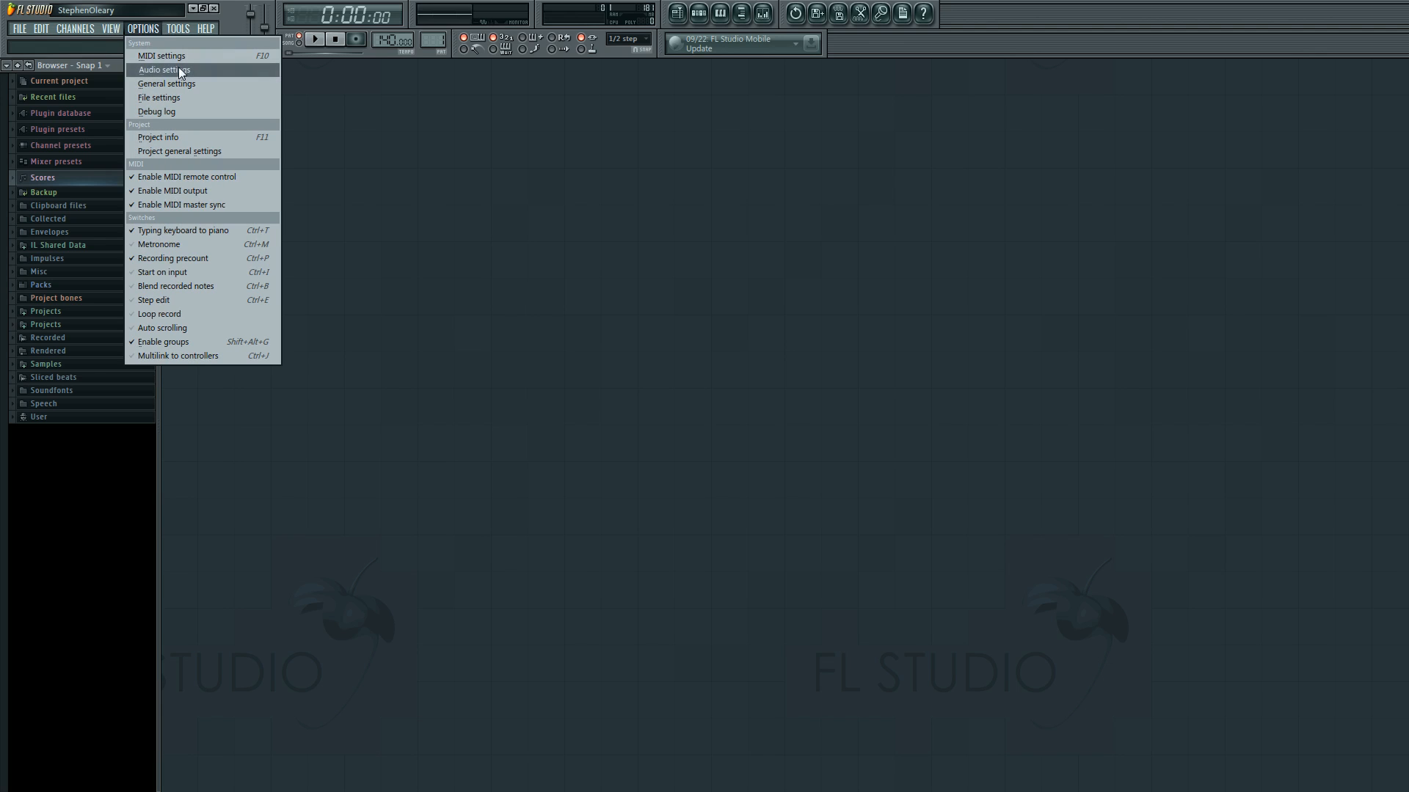
pyautogui.click(163, 69)
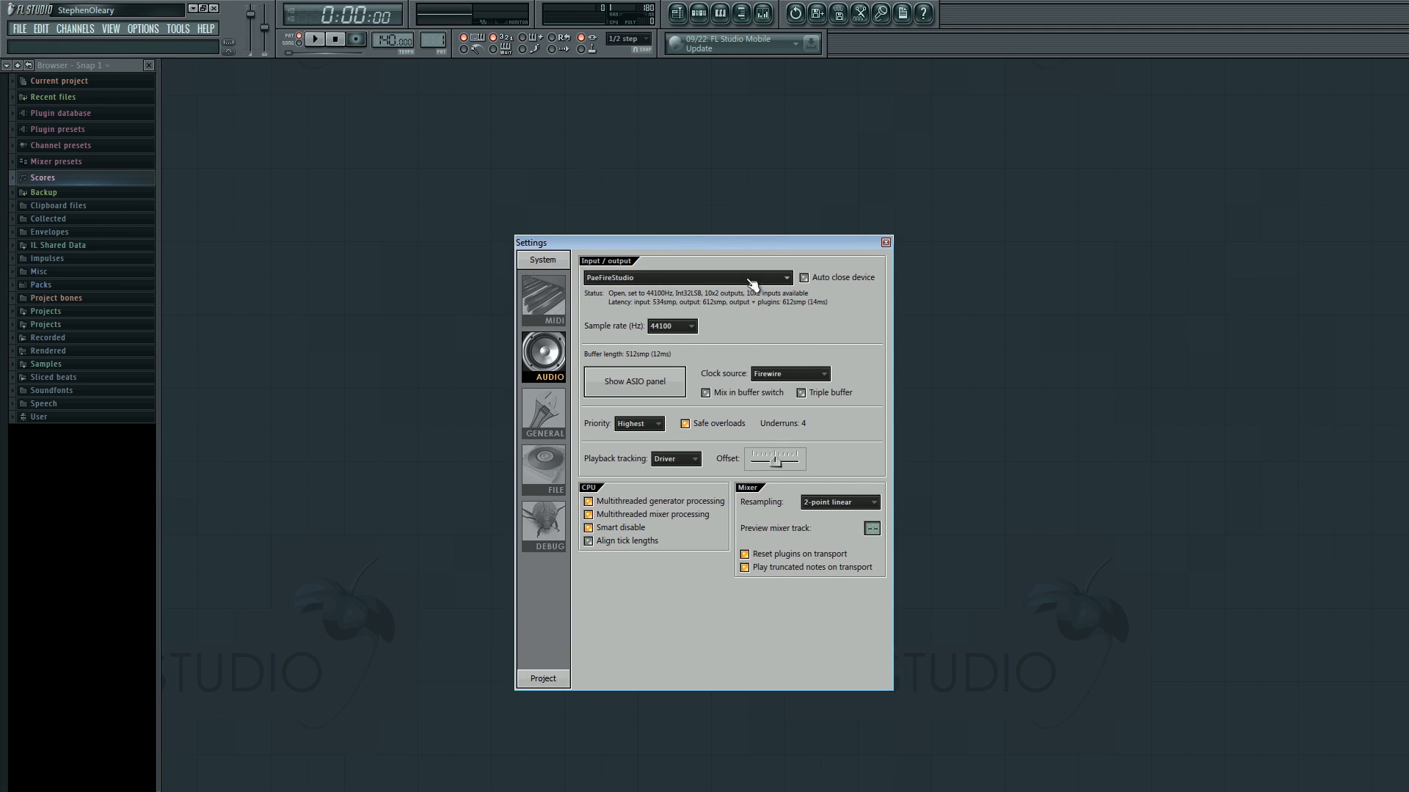
pyautogui.click(686, 277)
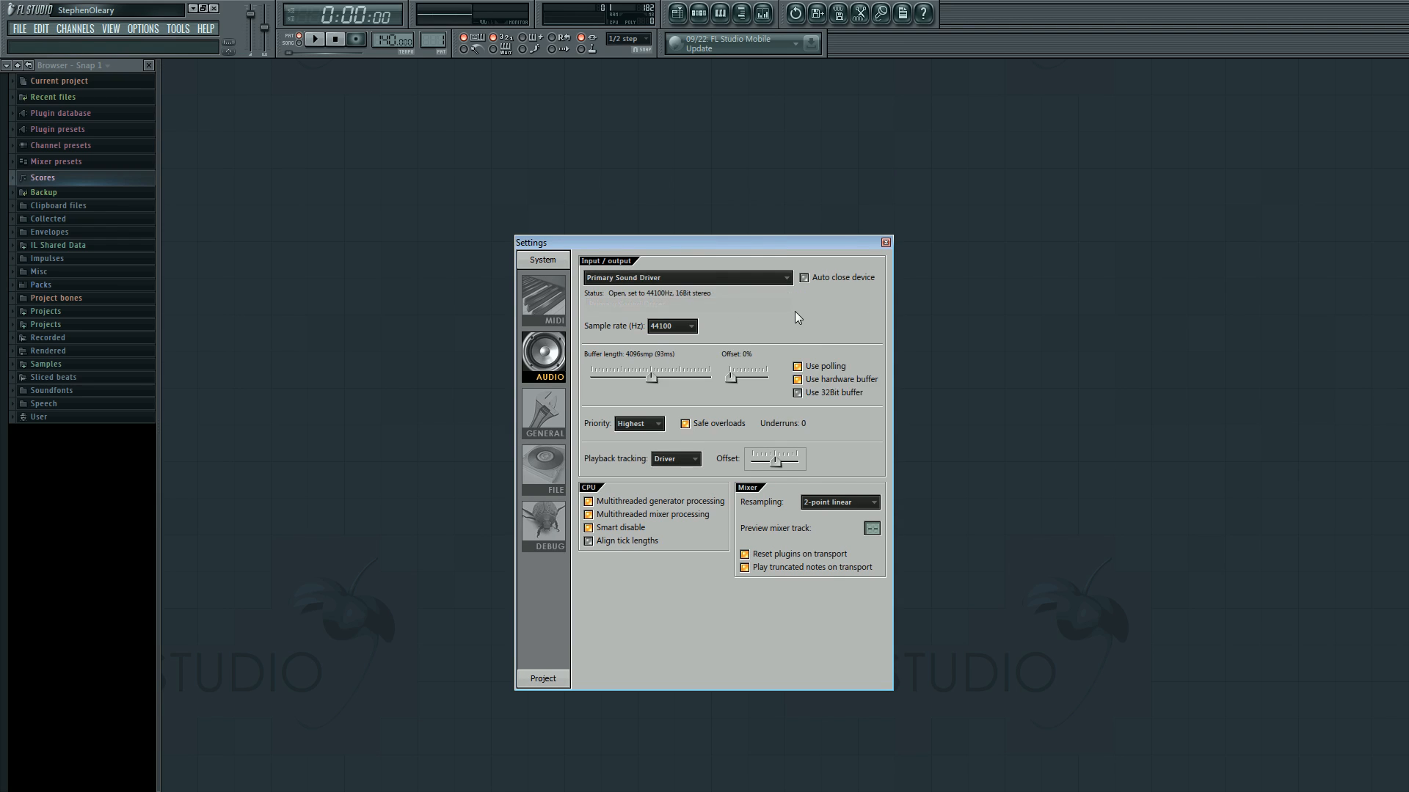
pyautogui.moveTo(758, 315)
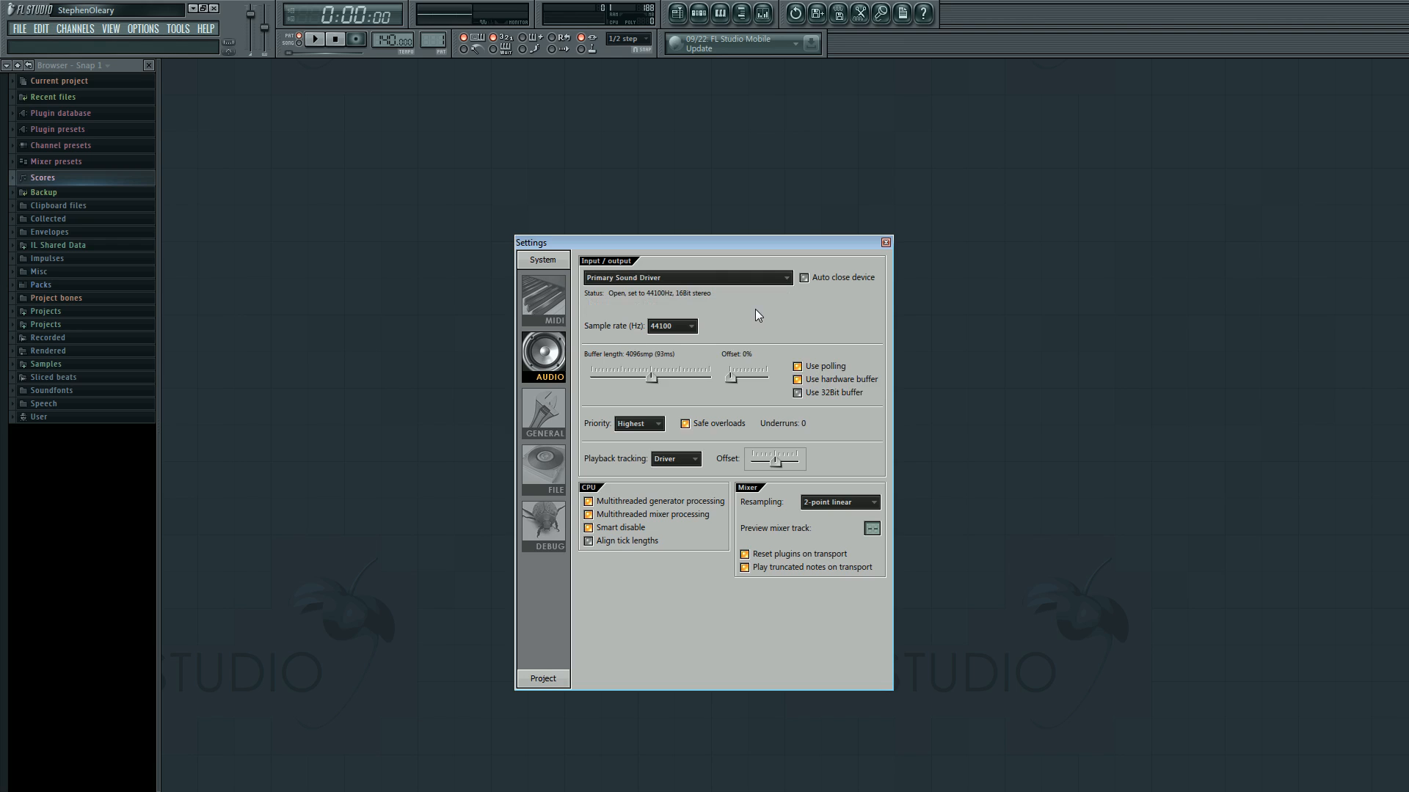
pyautogui.moveTo(758, 348)
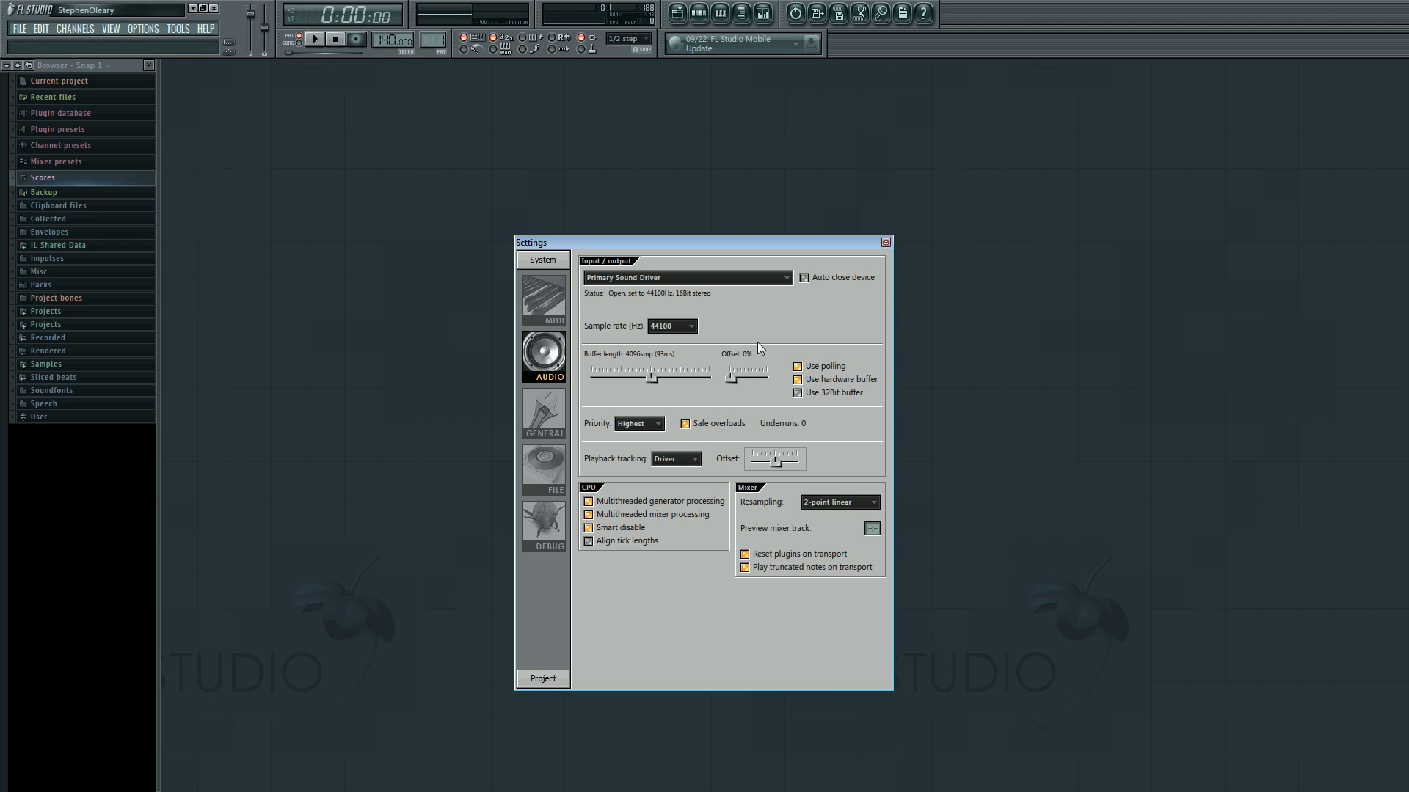
pyautogui.moveTo(767, 321)
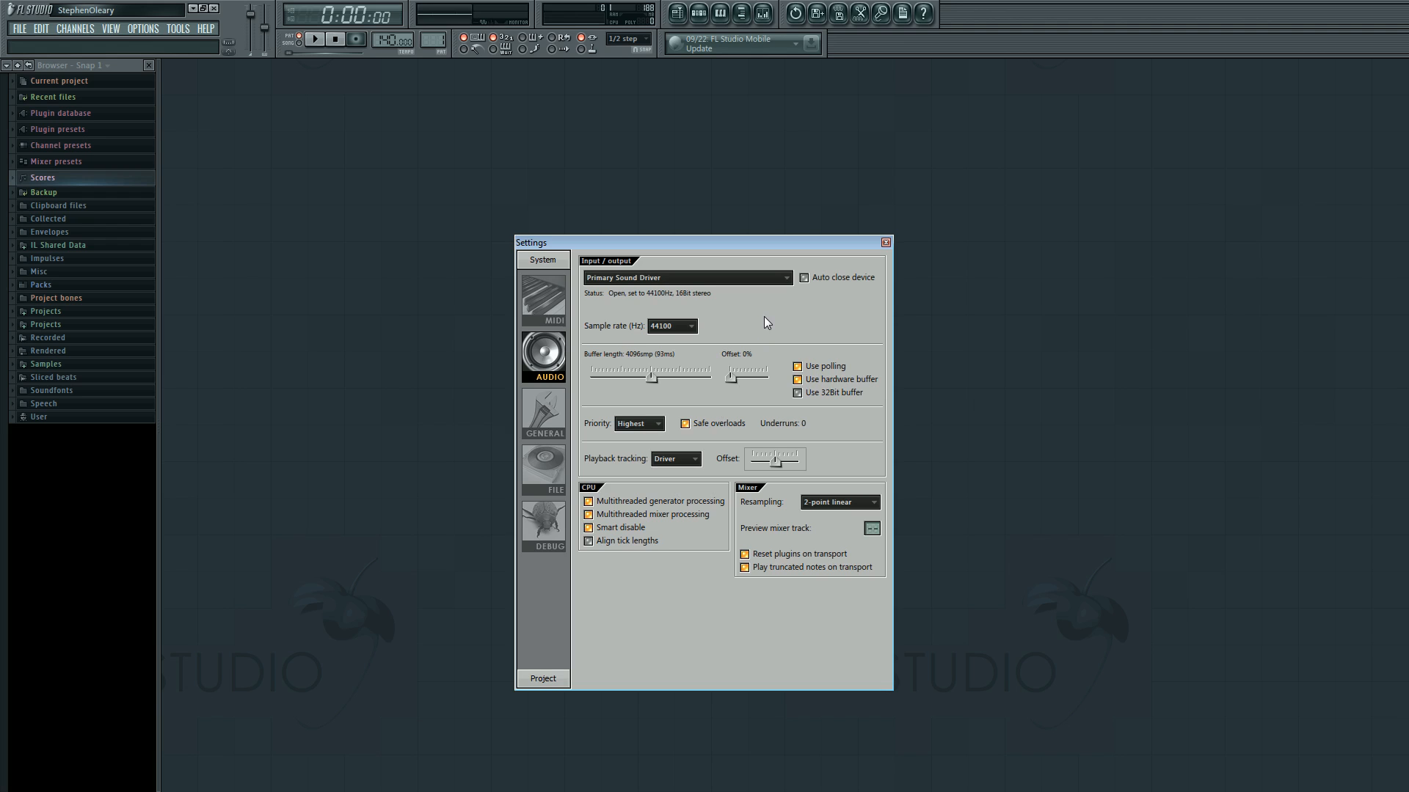
pyautogui.moveTo(742, 272)
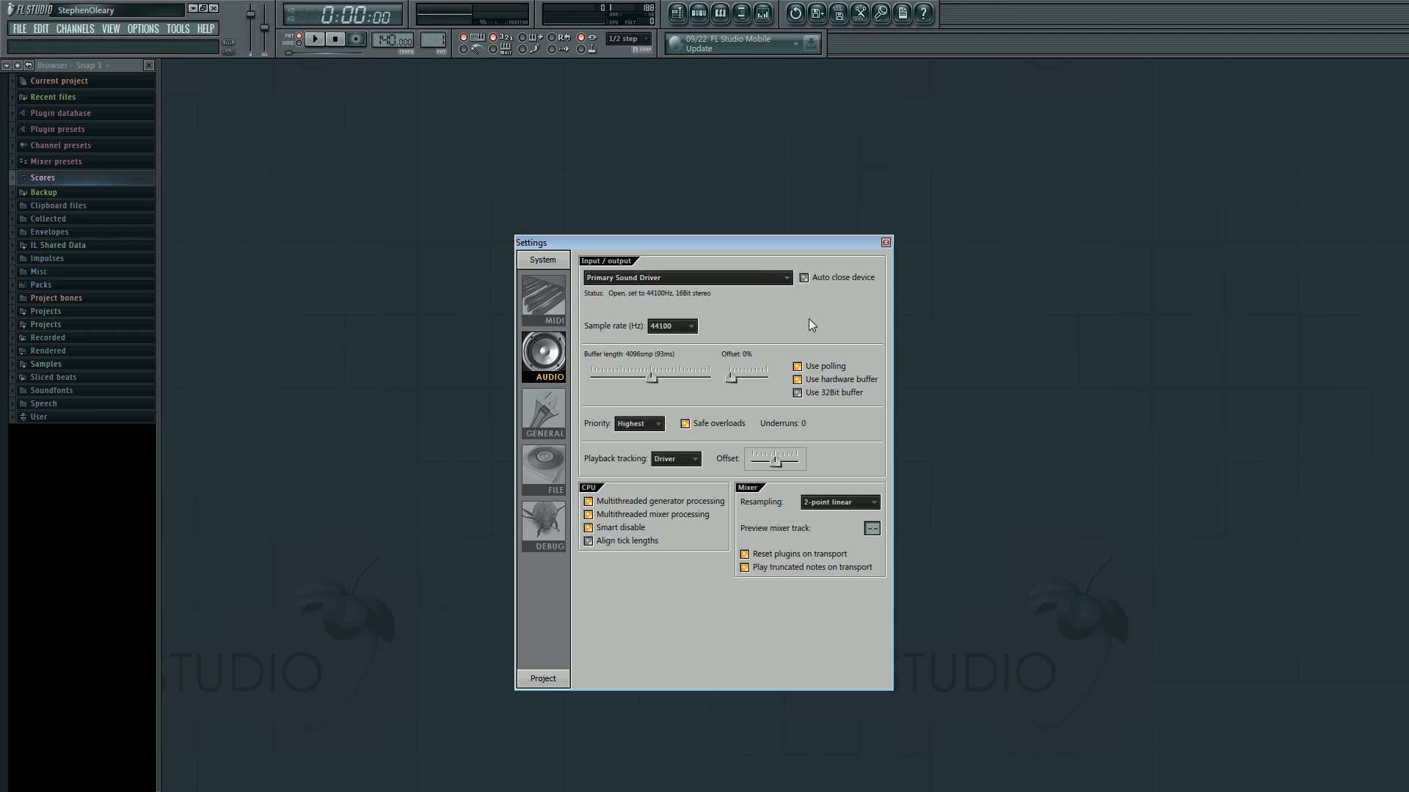
pyautogui.moveTo(709, 286)
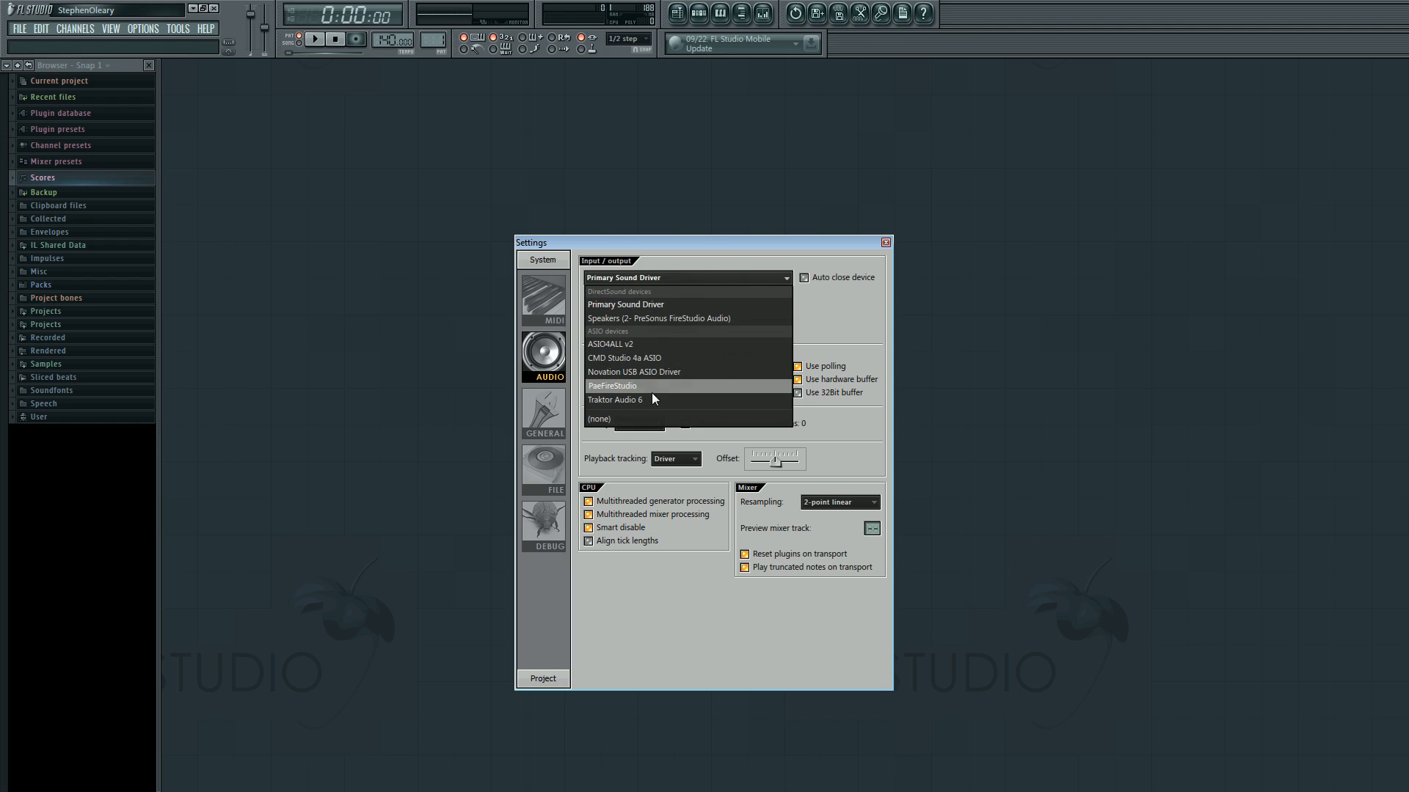
# Step: Set the audio device back to PaeFireStudio at 44100 Hz and close the settings window
pyautogui.click(612, 386)
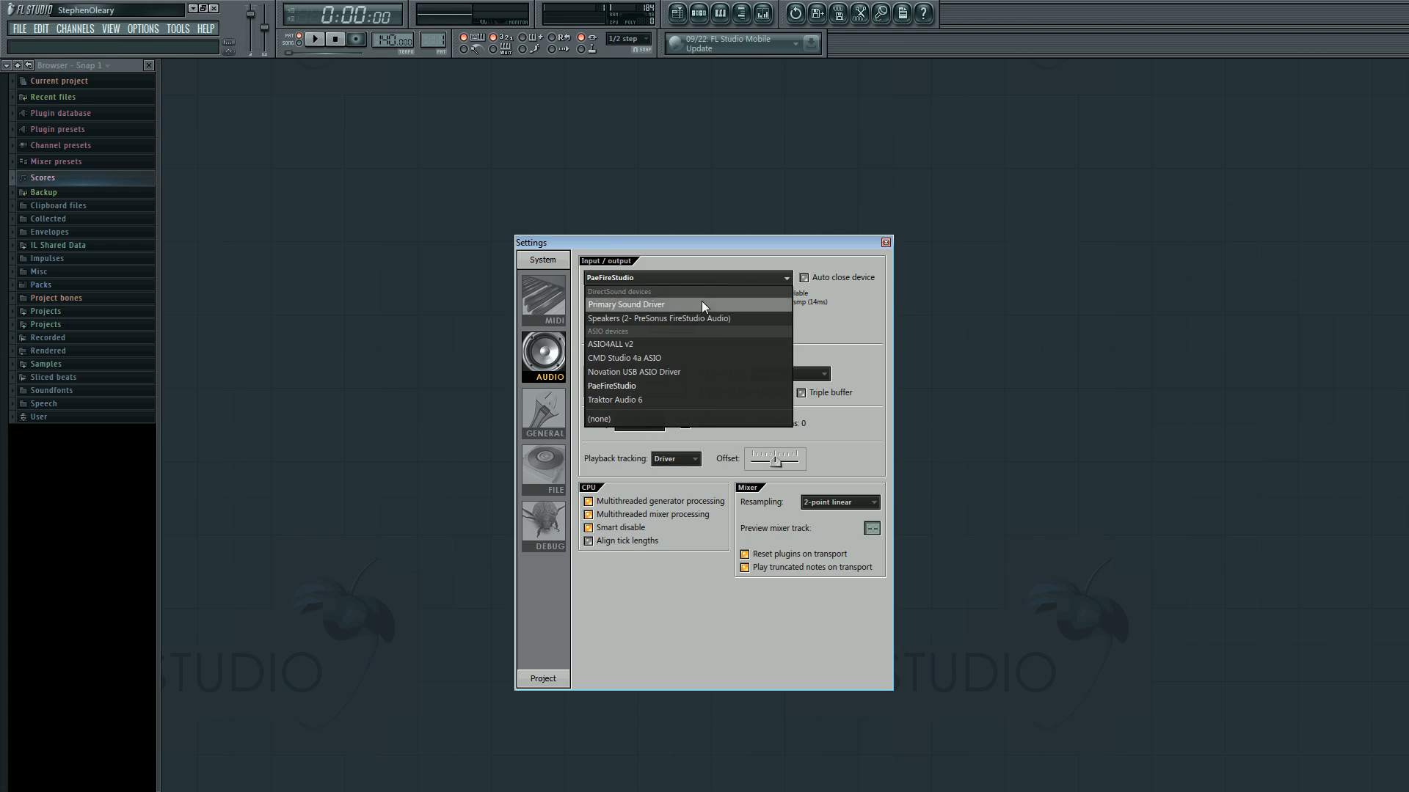
pyautogui.moveTo(702, 395)
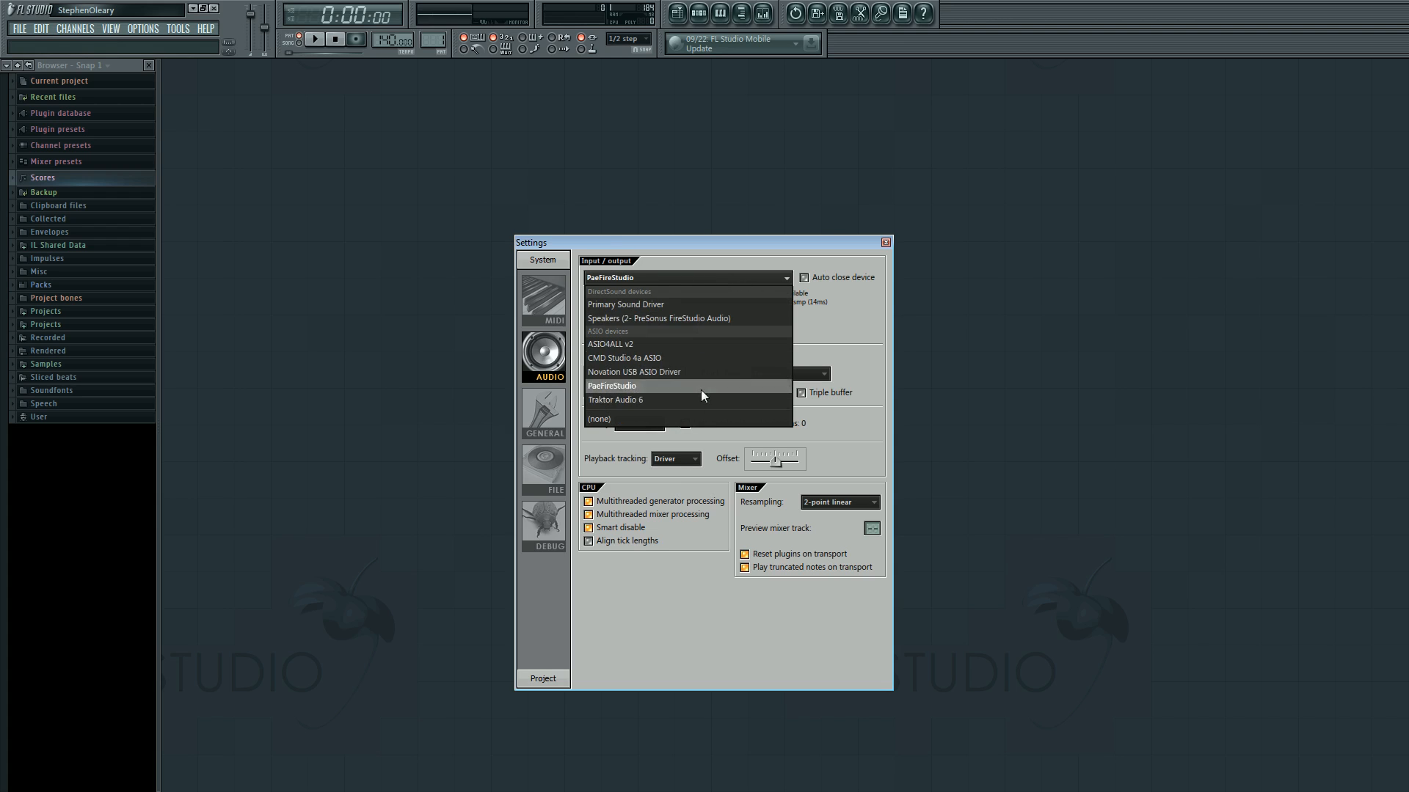
pyautogui.moveTo(716, 305)
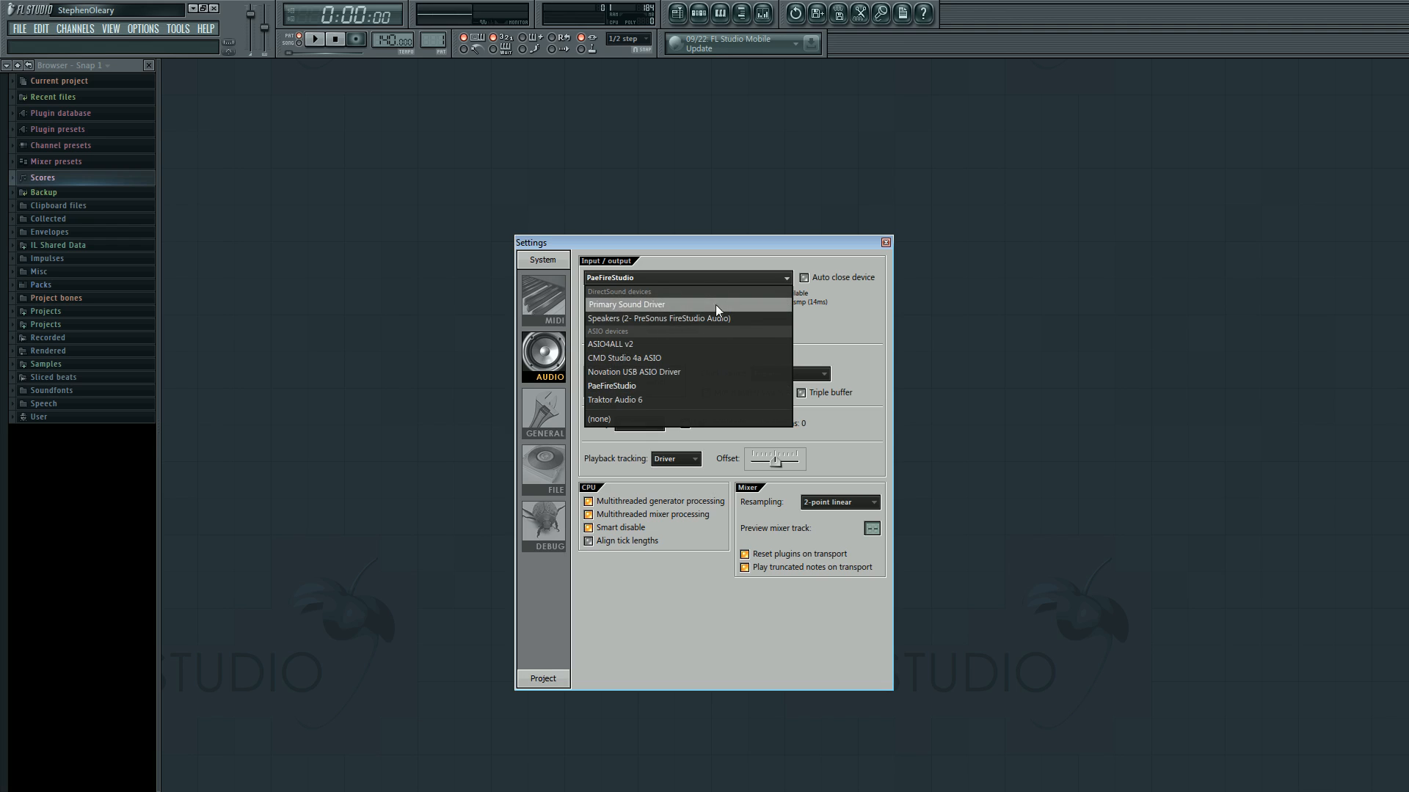
pyautogui.moveTo(707, 290)
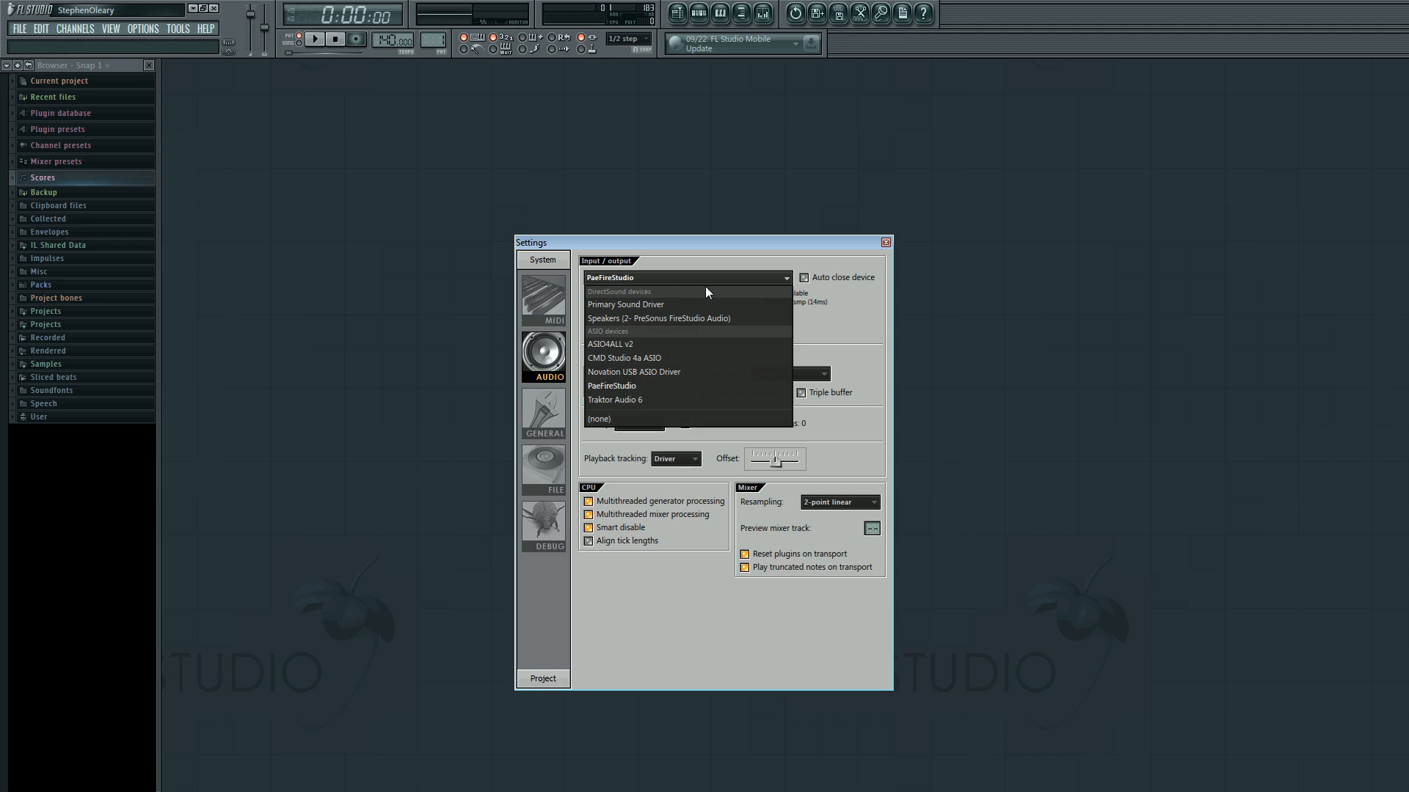
pyautogui.moveTo(723, 293)
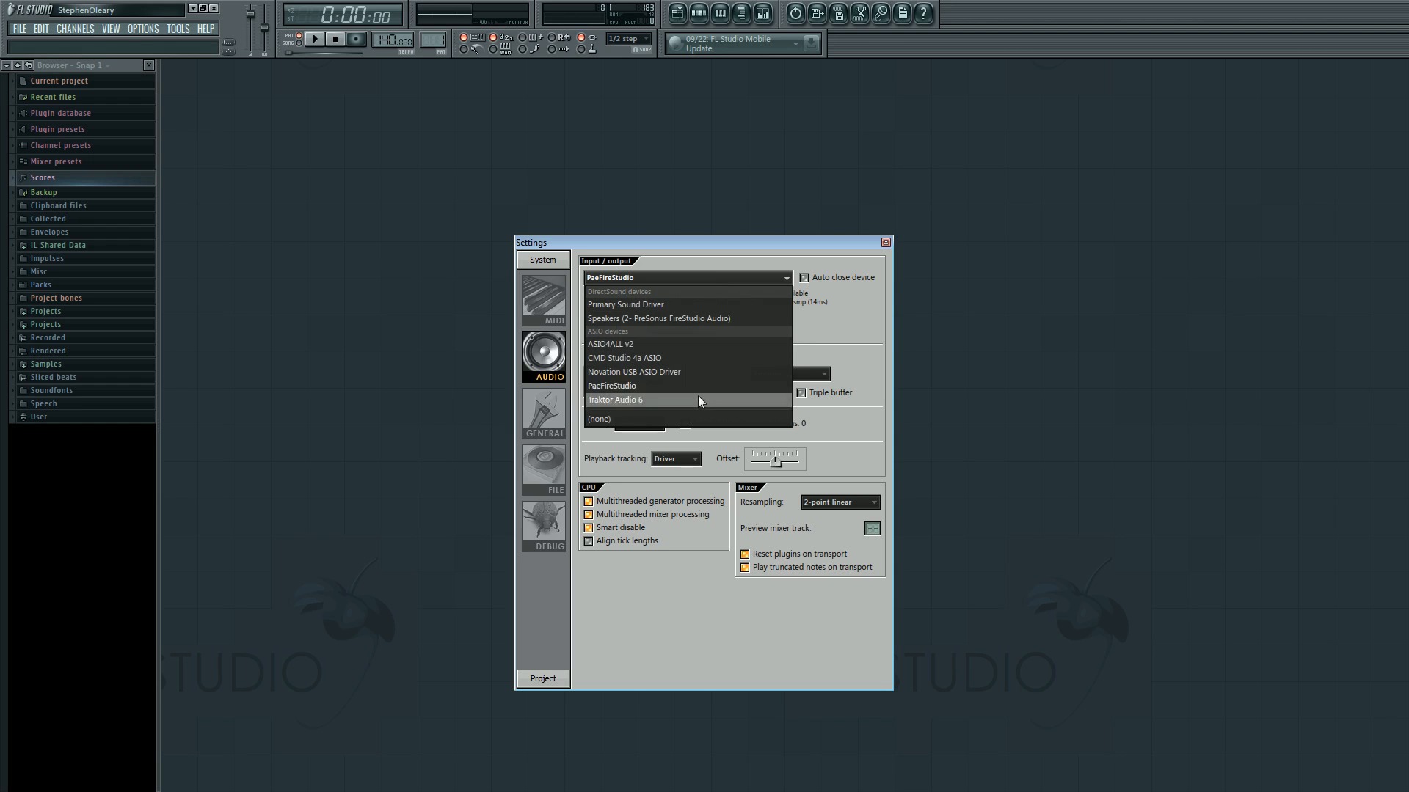
pyautogui.moveTo(716, 349)
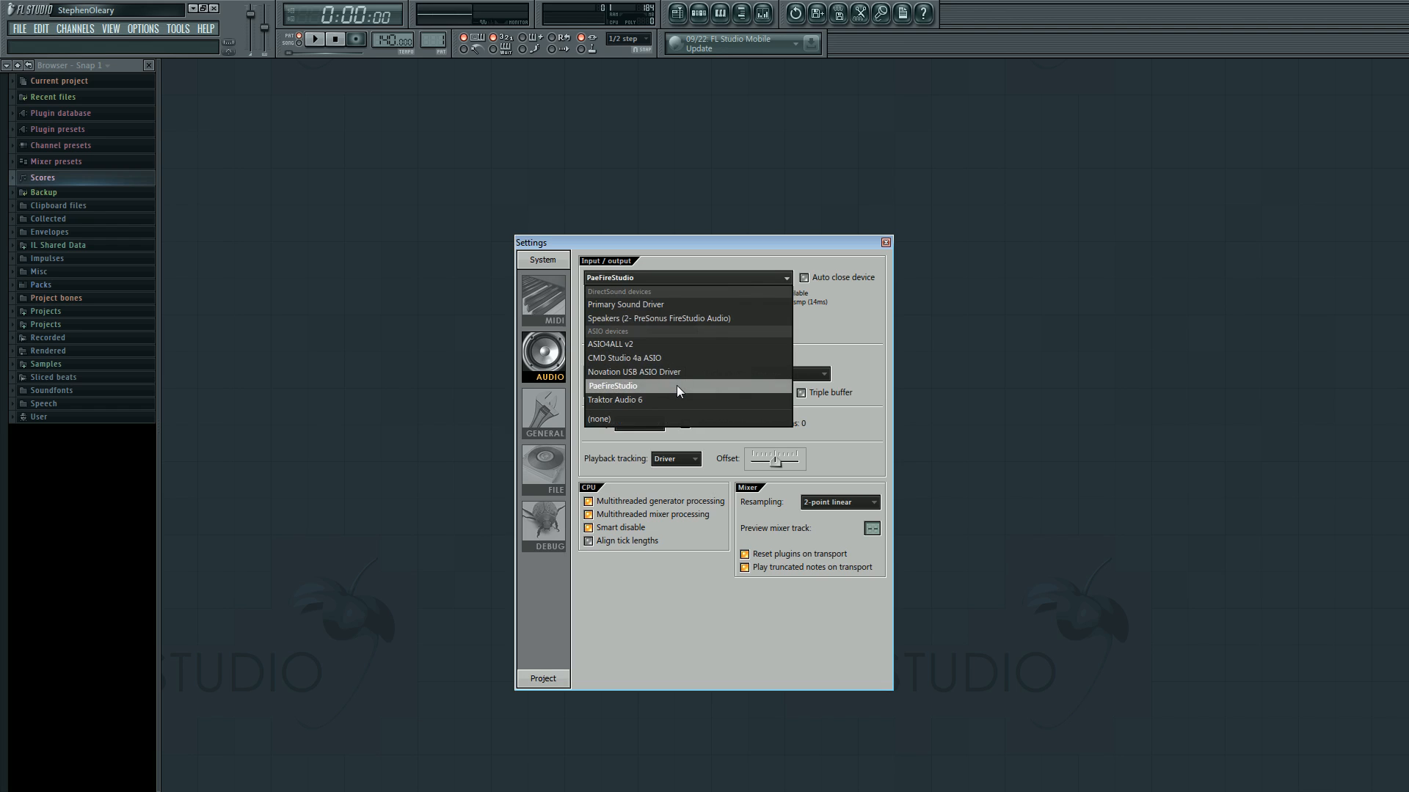
pyautogui.click(611, 386)
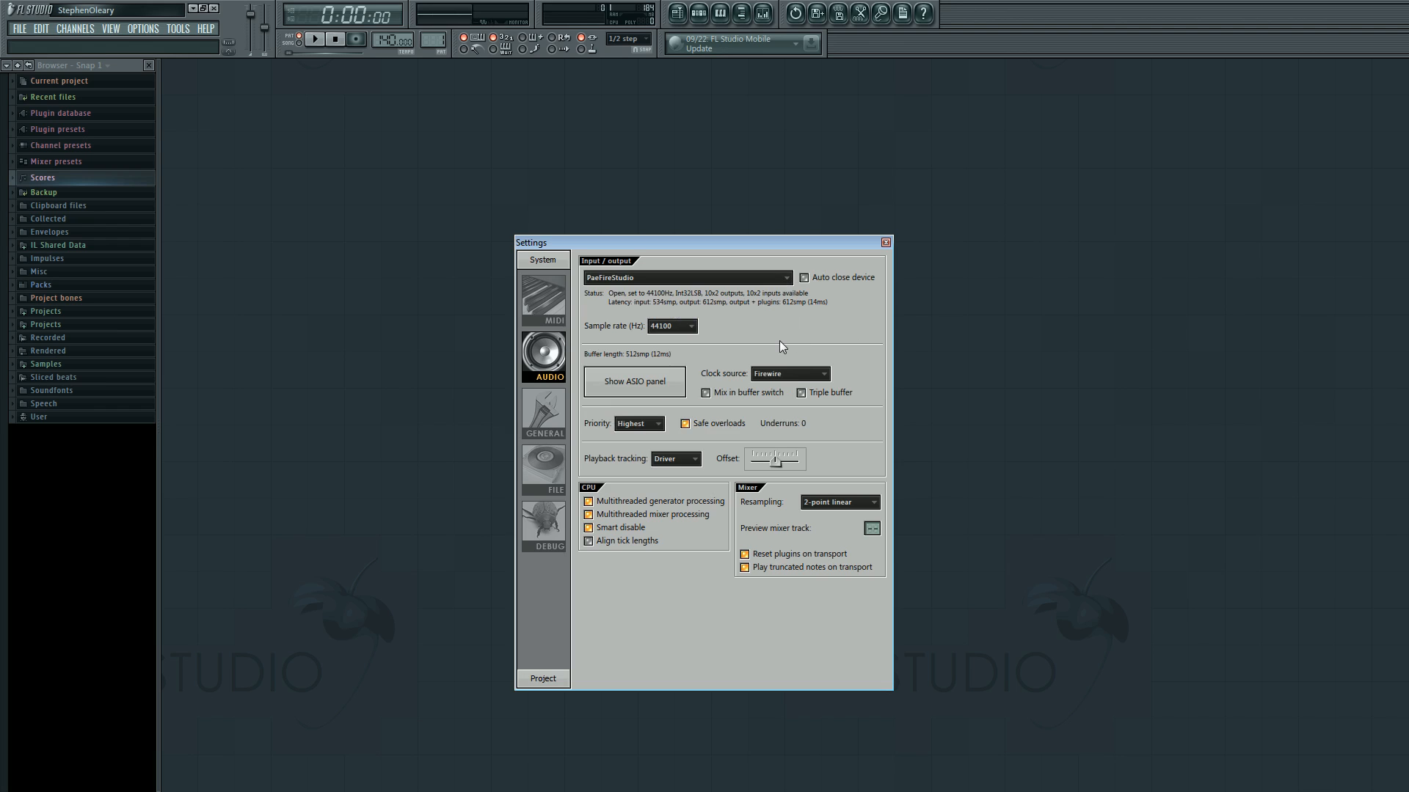
pyautogui.moveTo(798, 329)
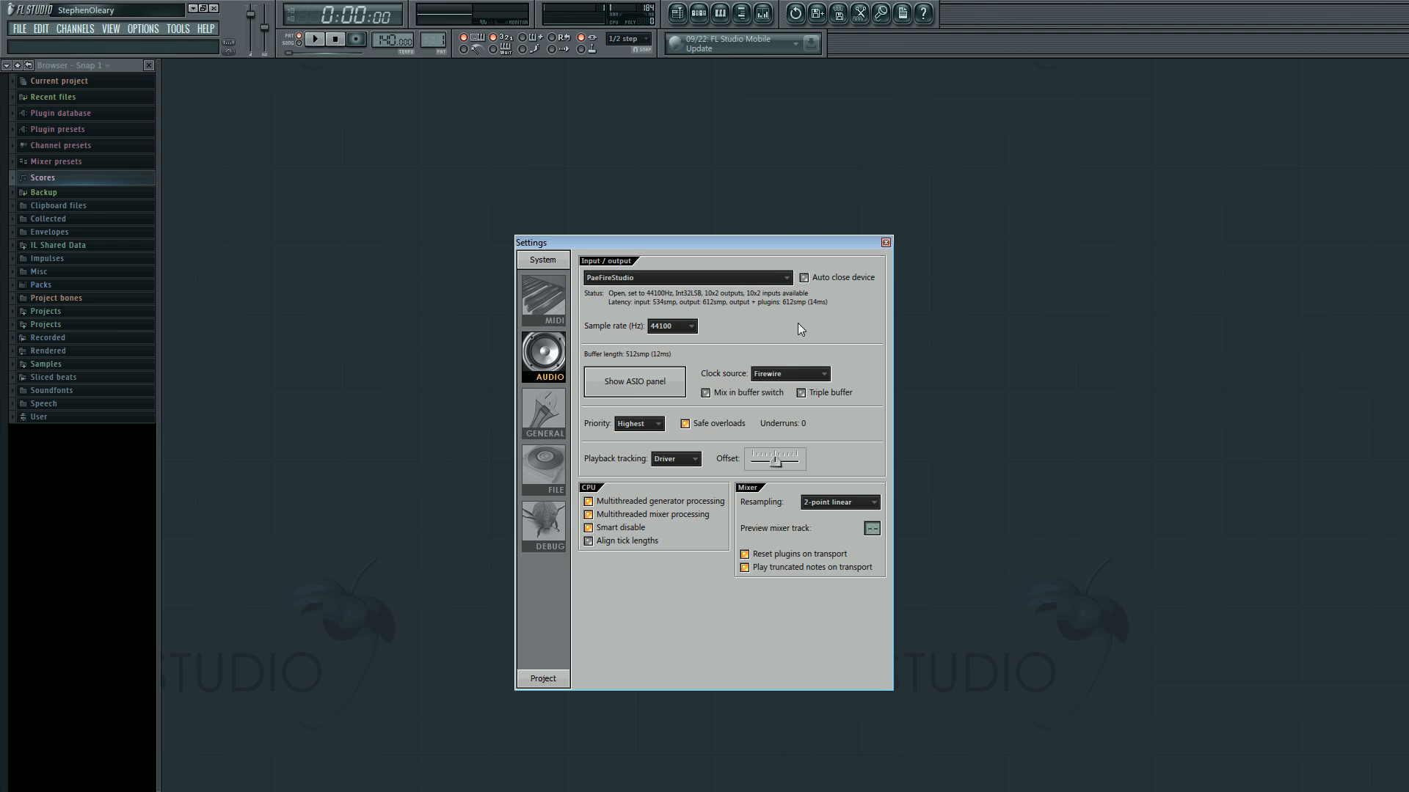
pyautogui.moveTo(623, 367)
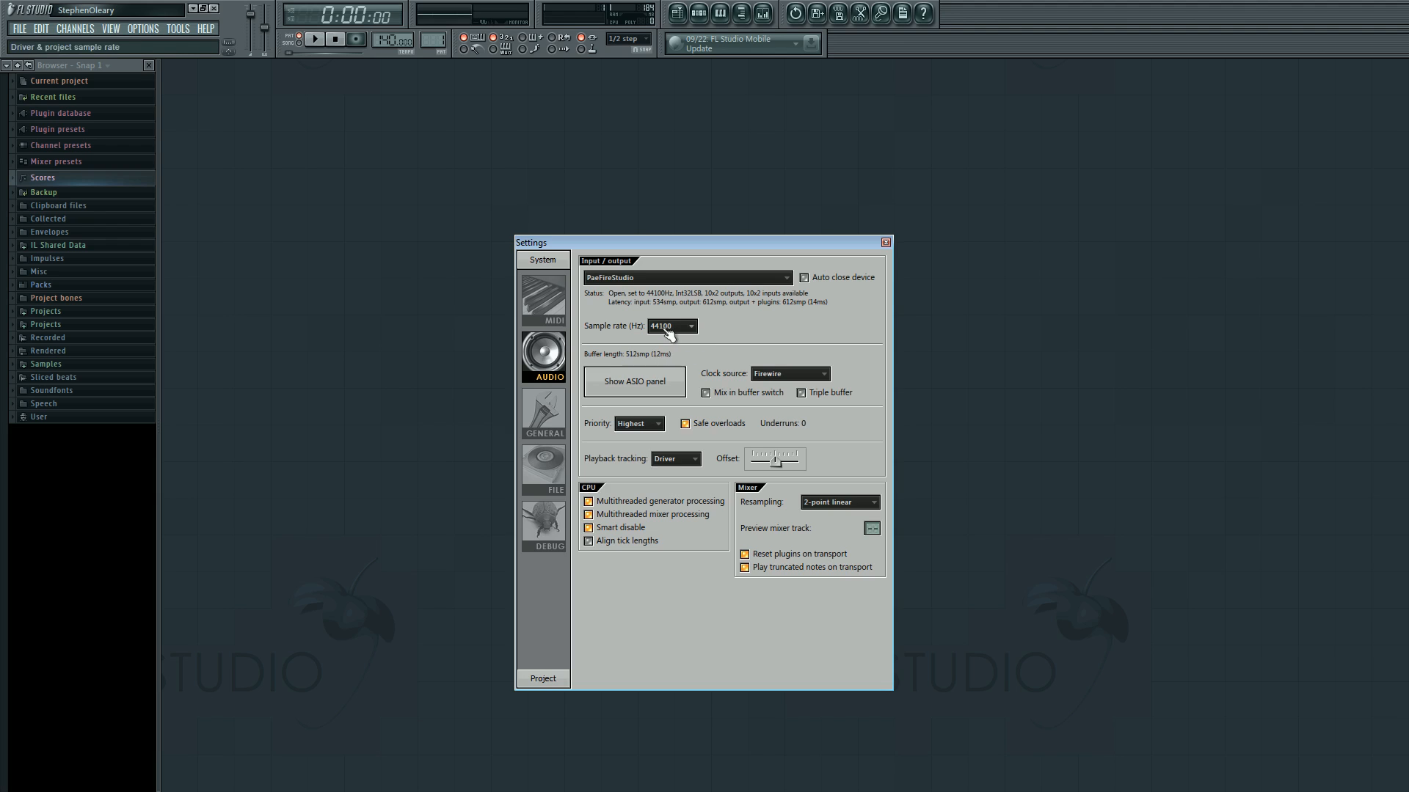
pyautogui.moveTo(754, 335)
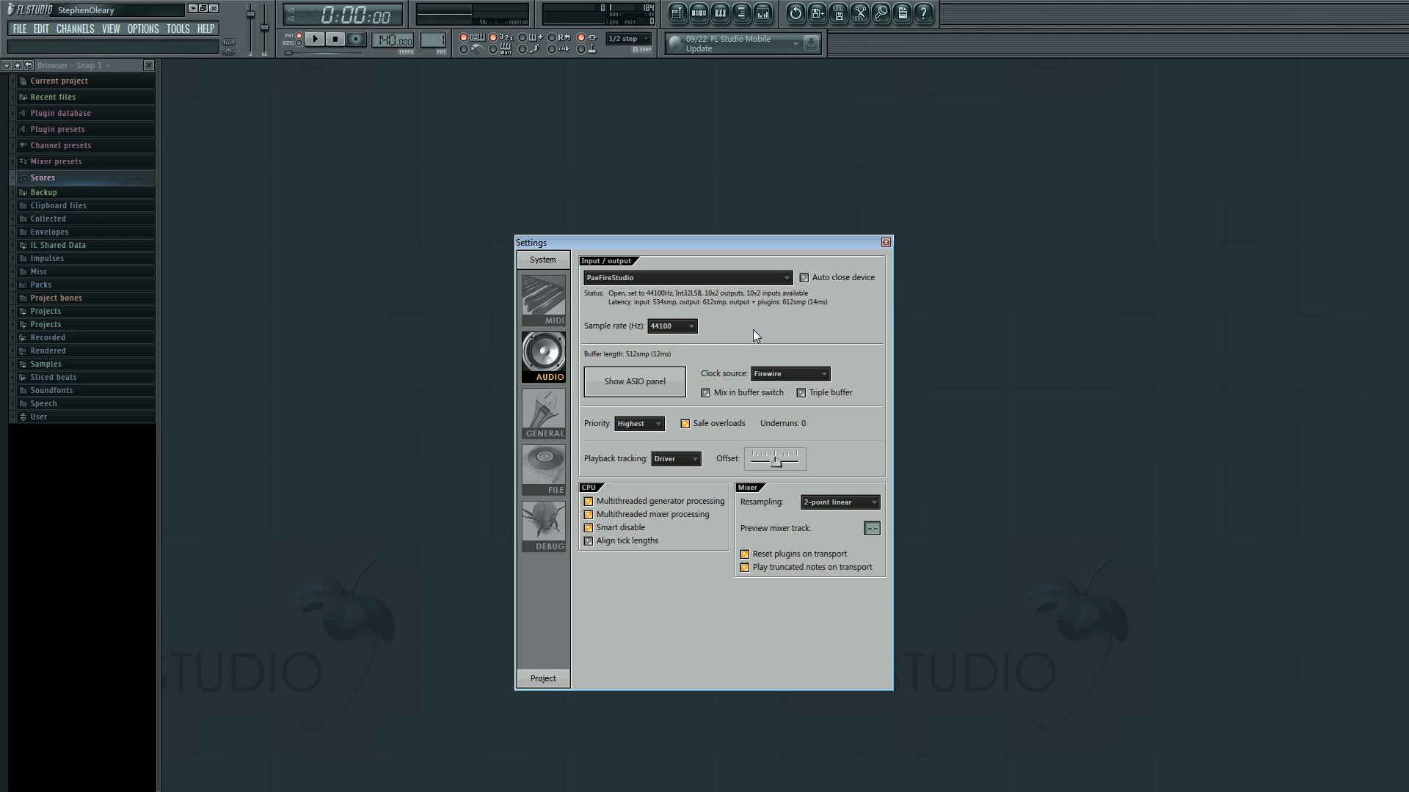
pyautogui.moveTo(701, 339)
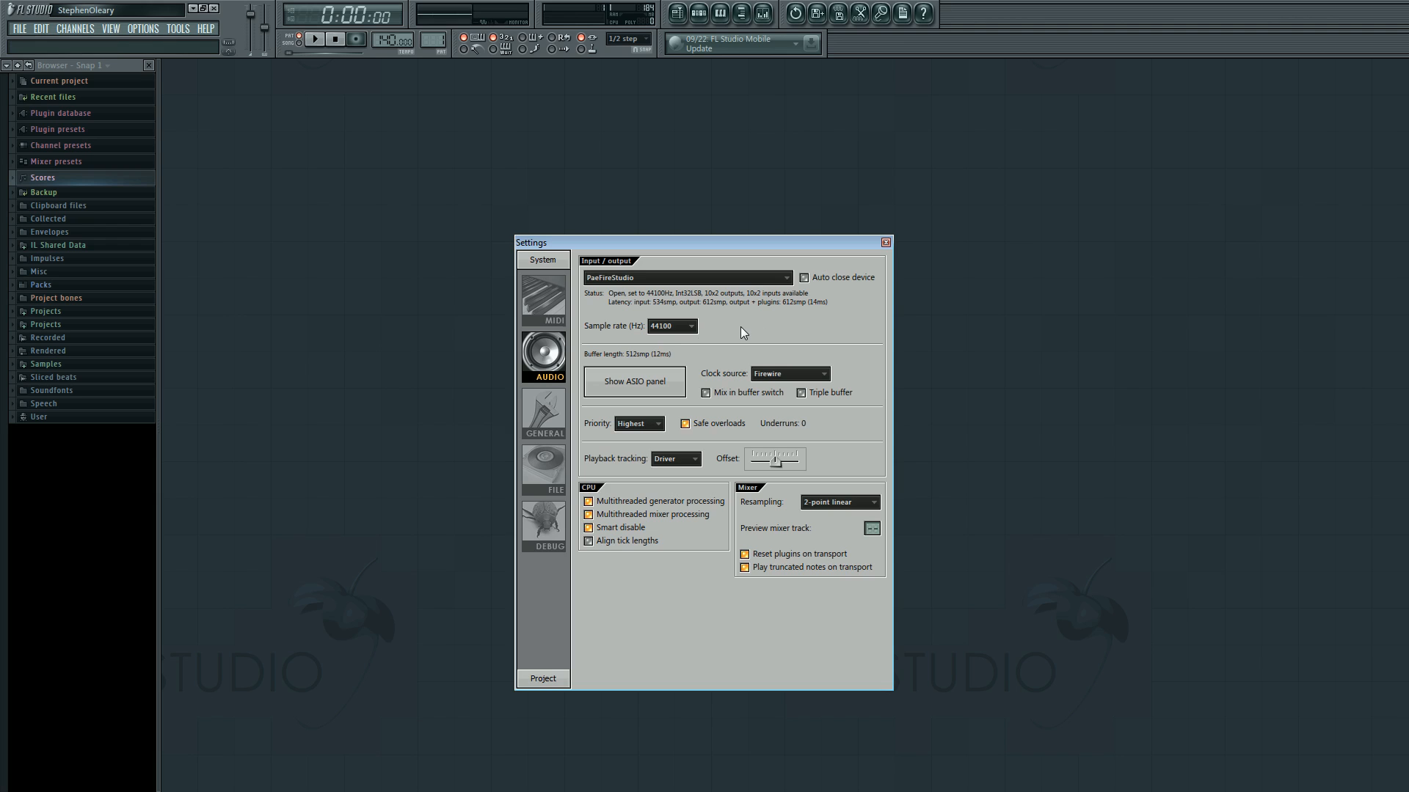
pyautogui.moveTo(774, 424)
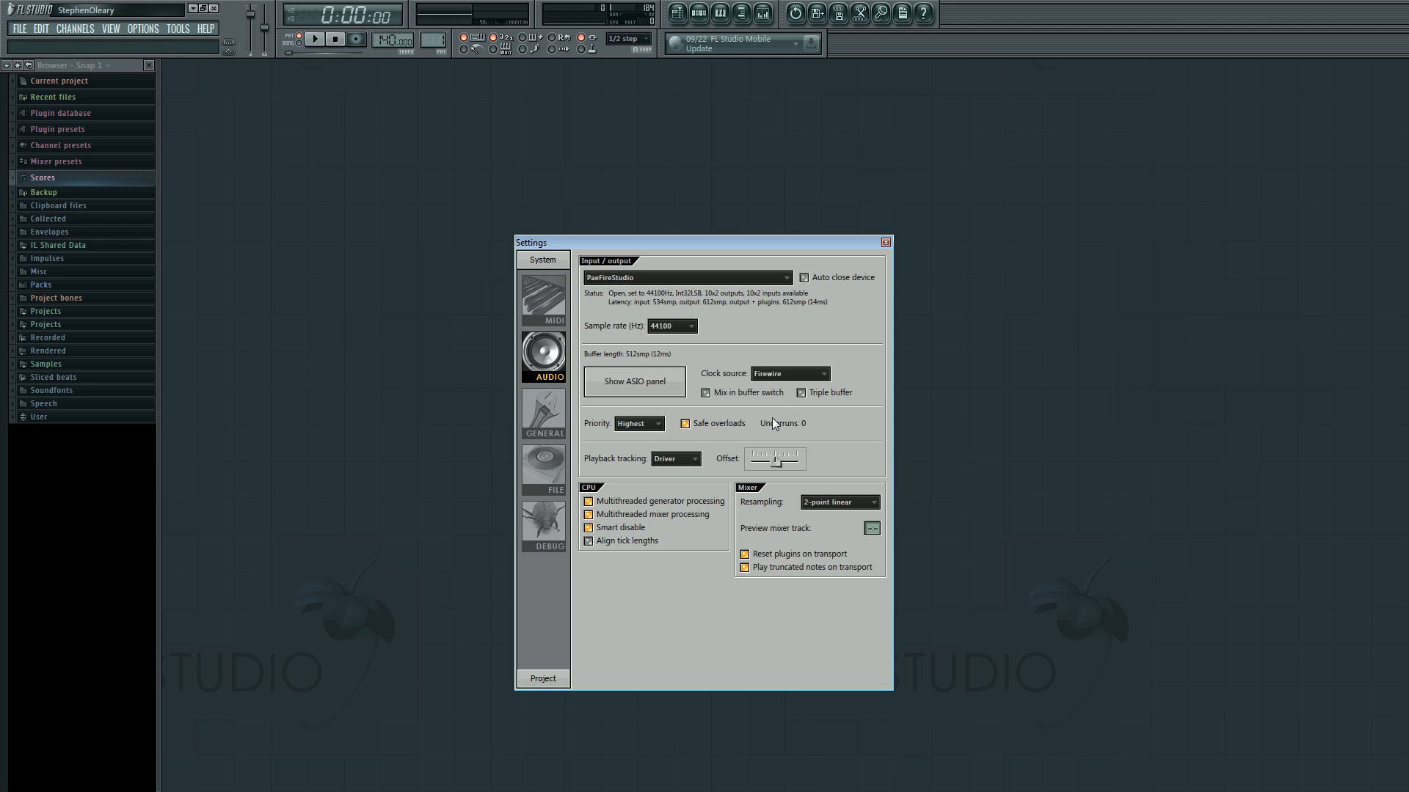
pyautogui.click(887, 242)
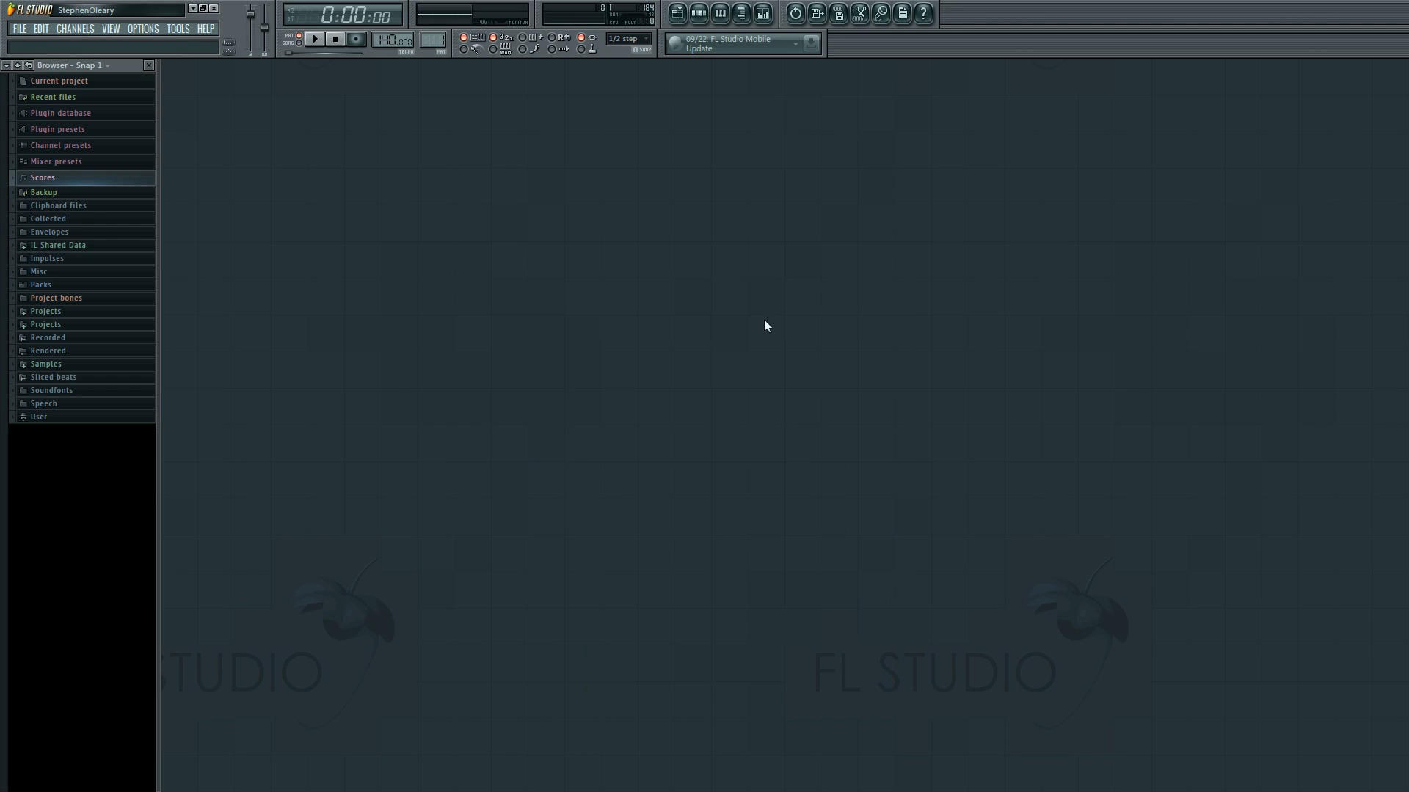
pyautogui.moveTo(591, 261)
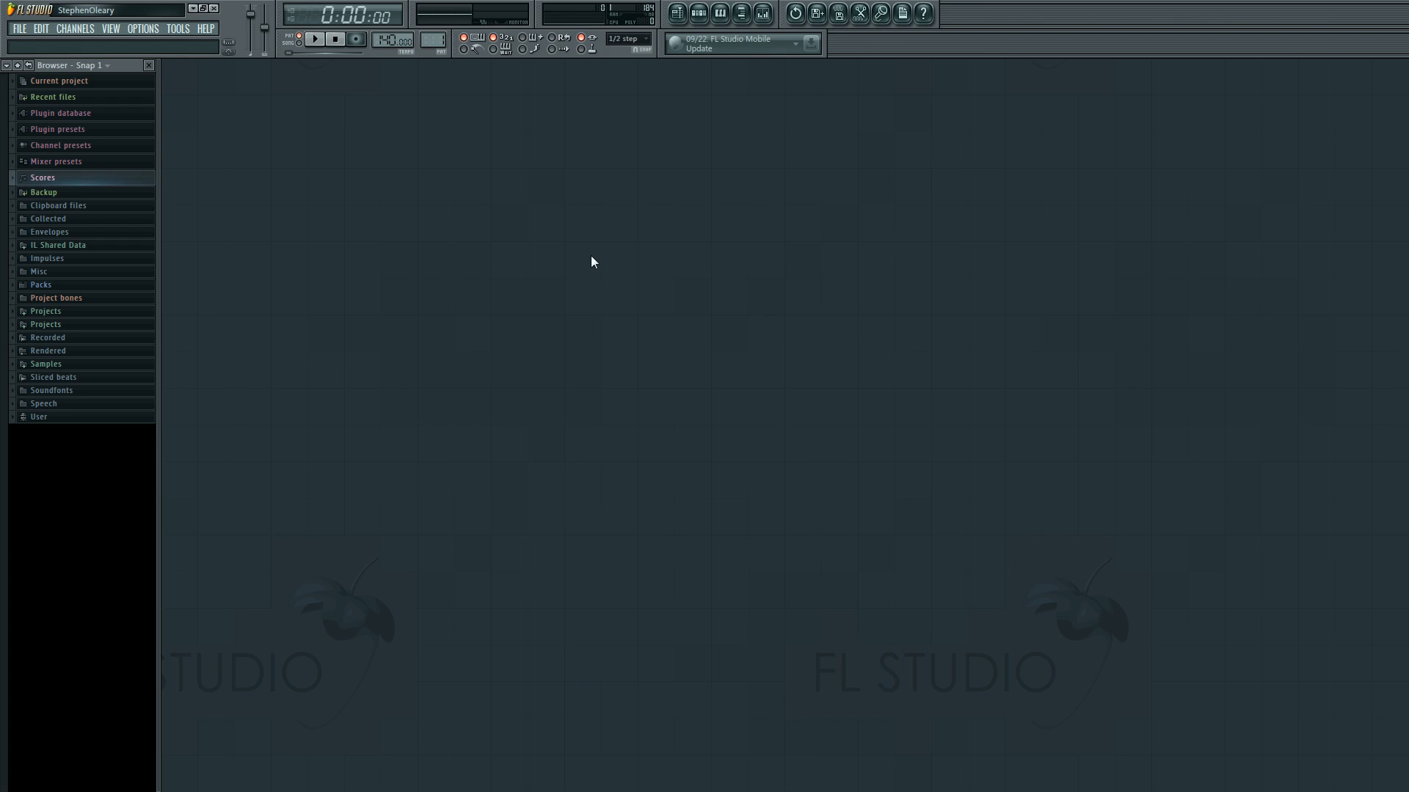
pyautogui.moveTo(349, 38)
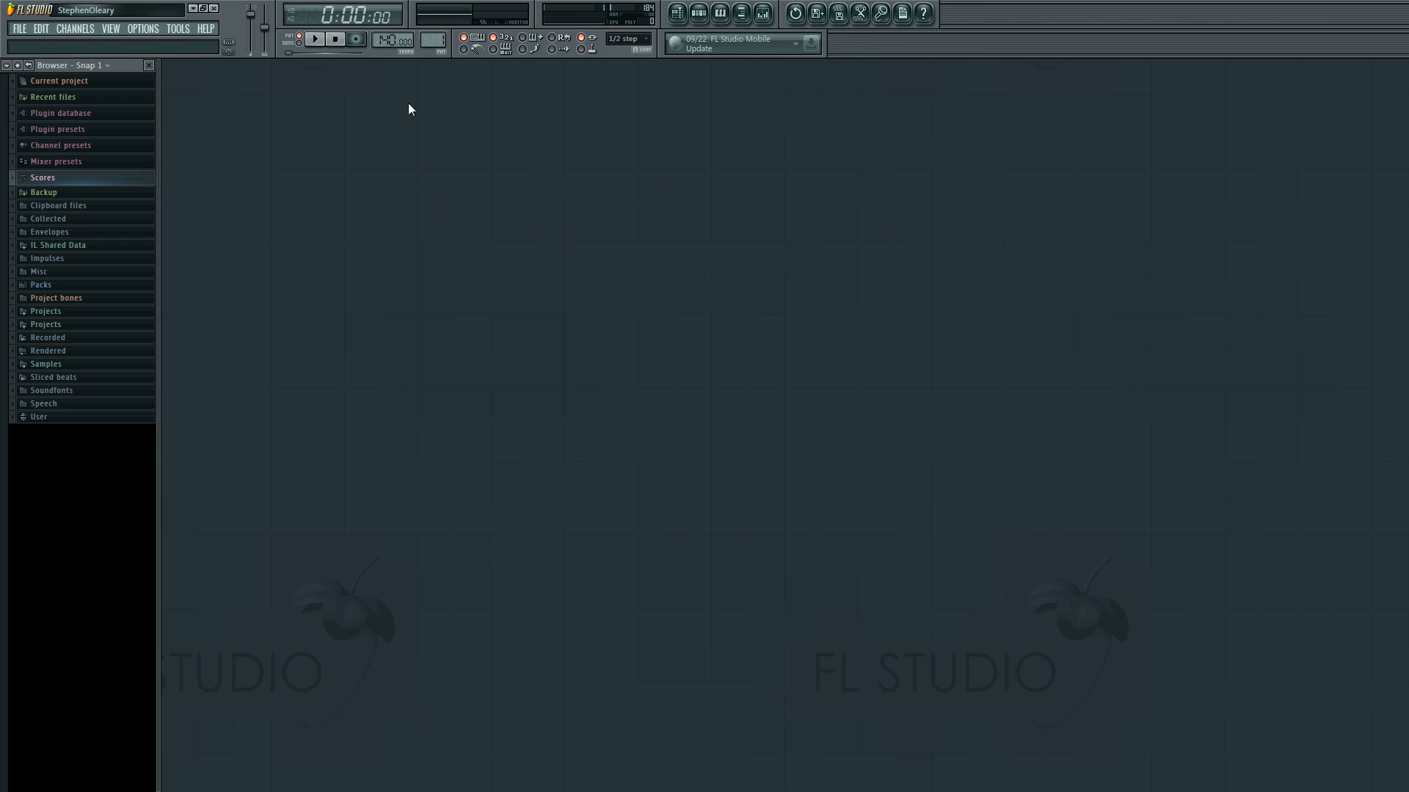
pyautogui.moveTo(680, 144)
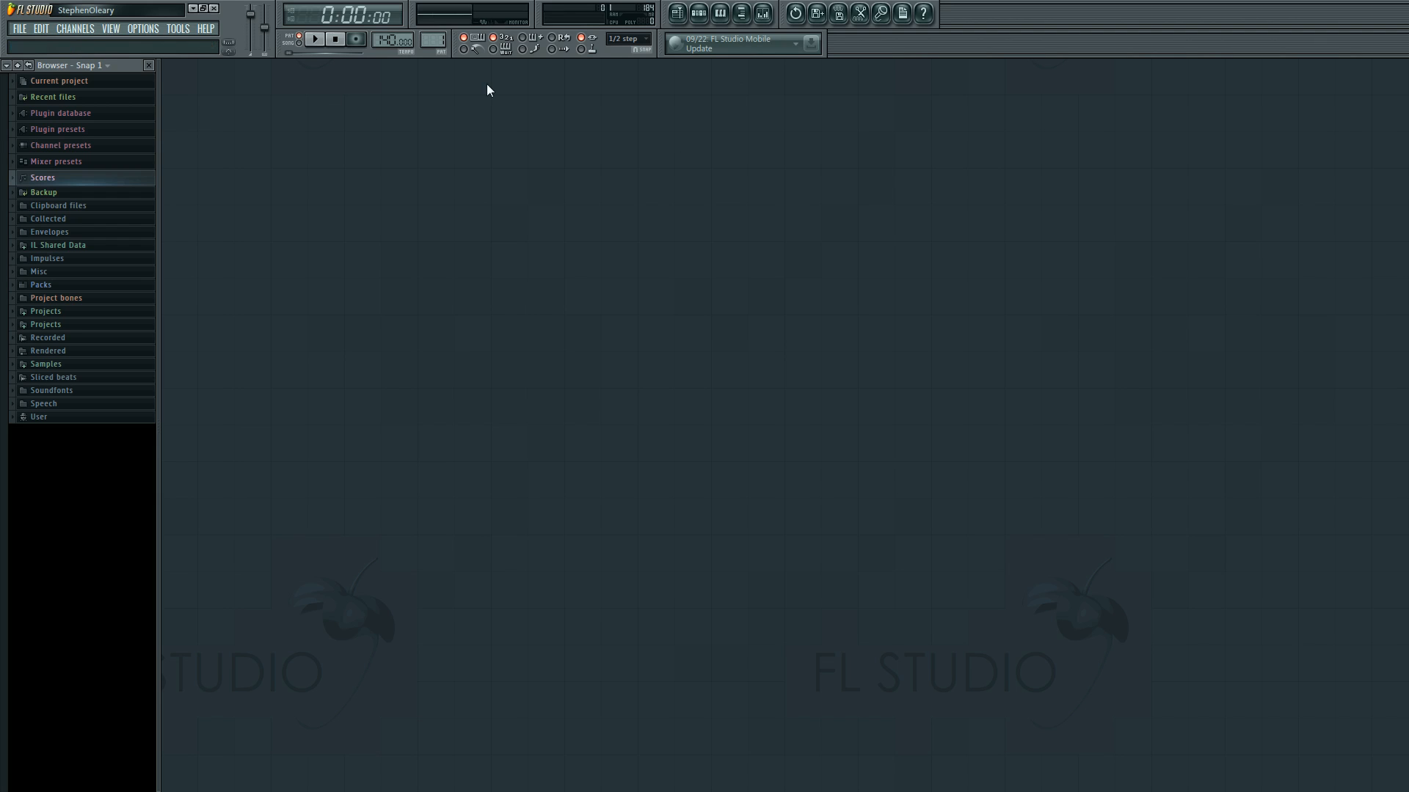
pyautogui.moveTo(263, 25)
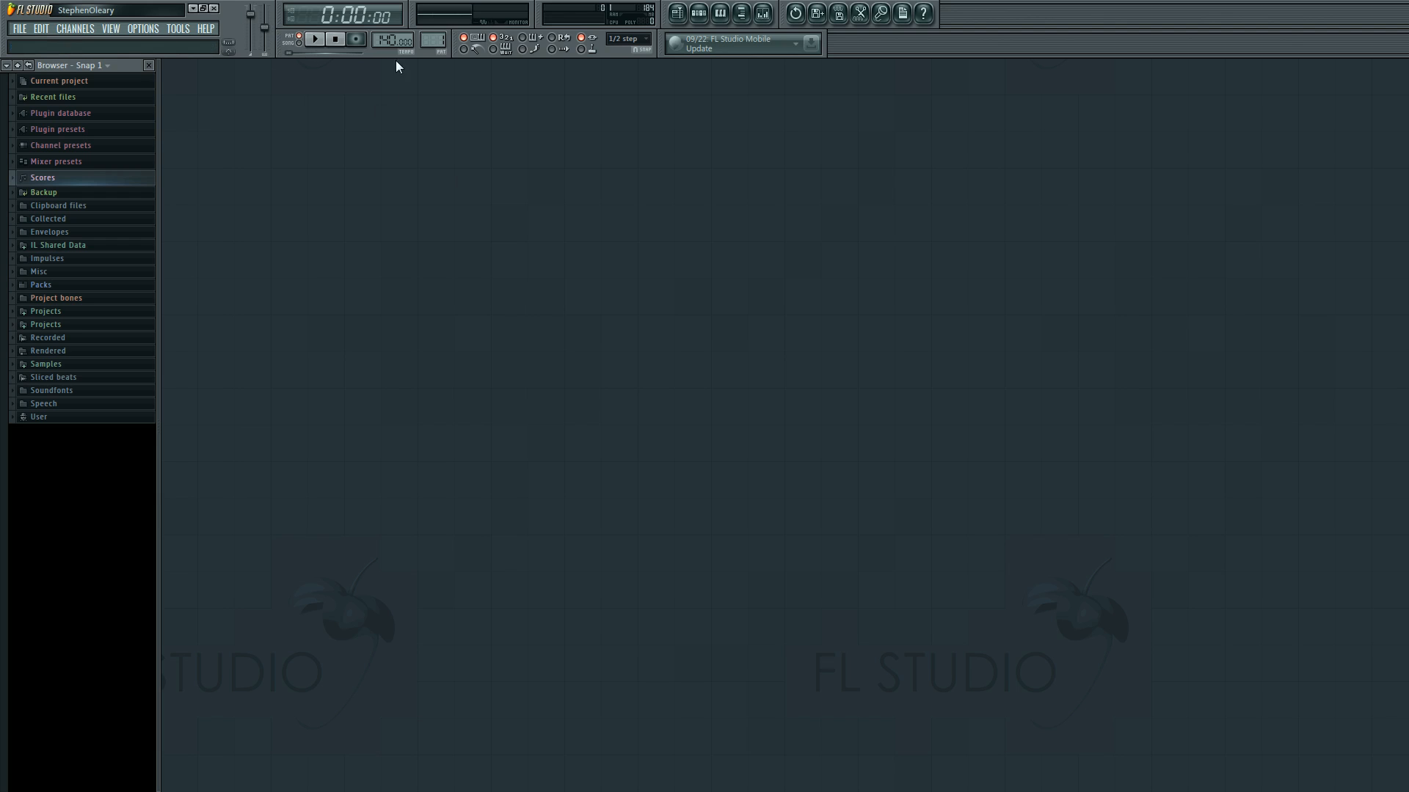
pyautogui.click(627, 39)
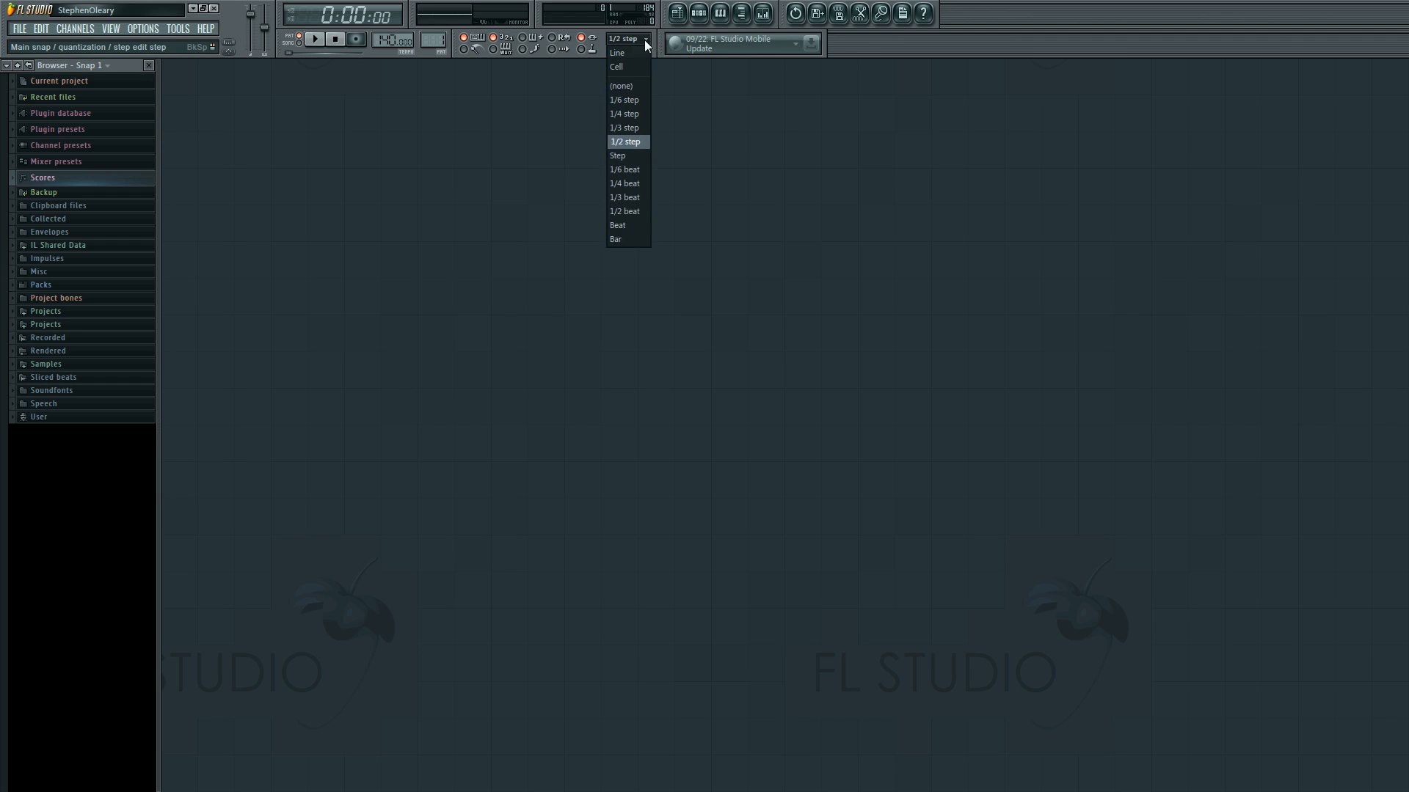
pyautogui.click(627, 141)
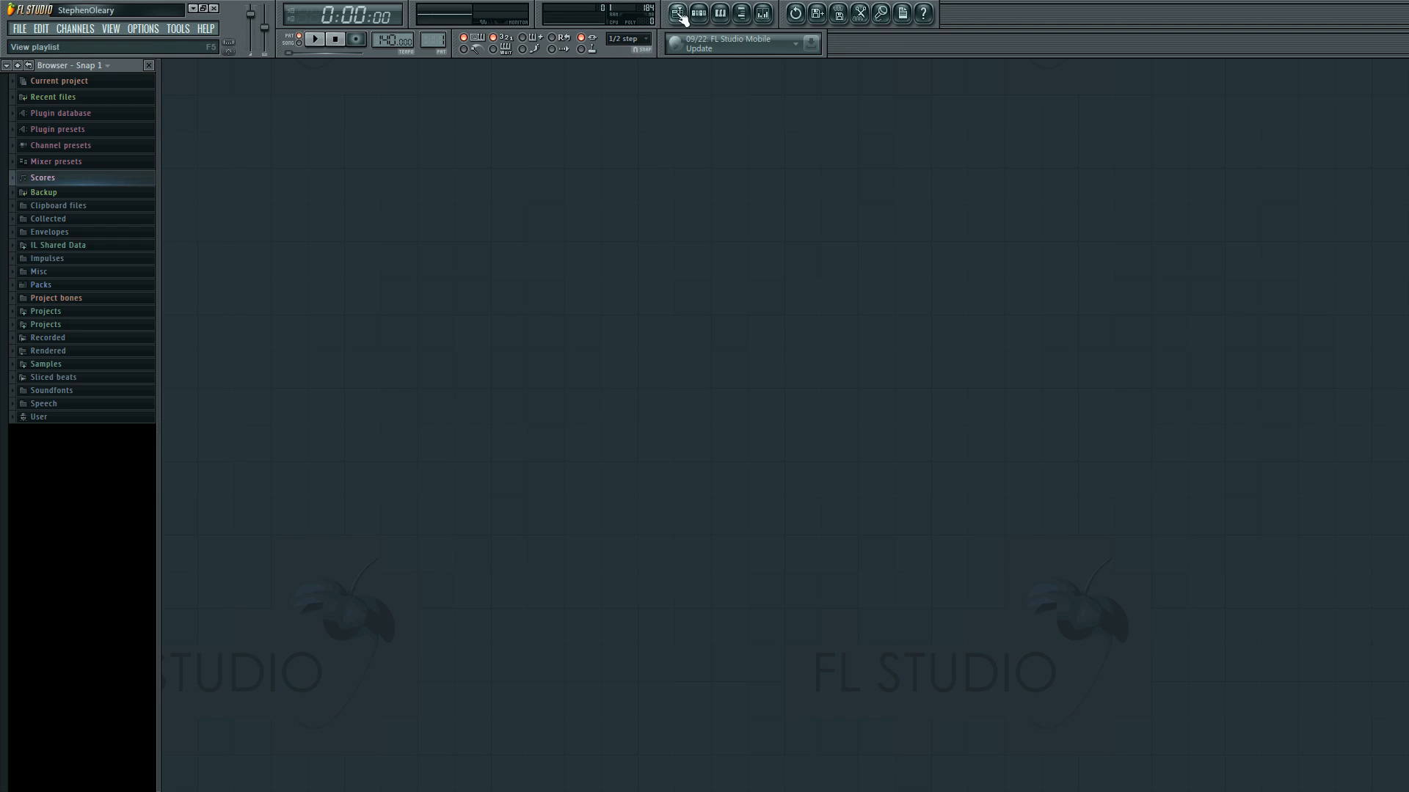
pyautogui.click(698, 14)
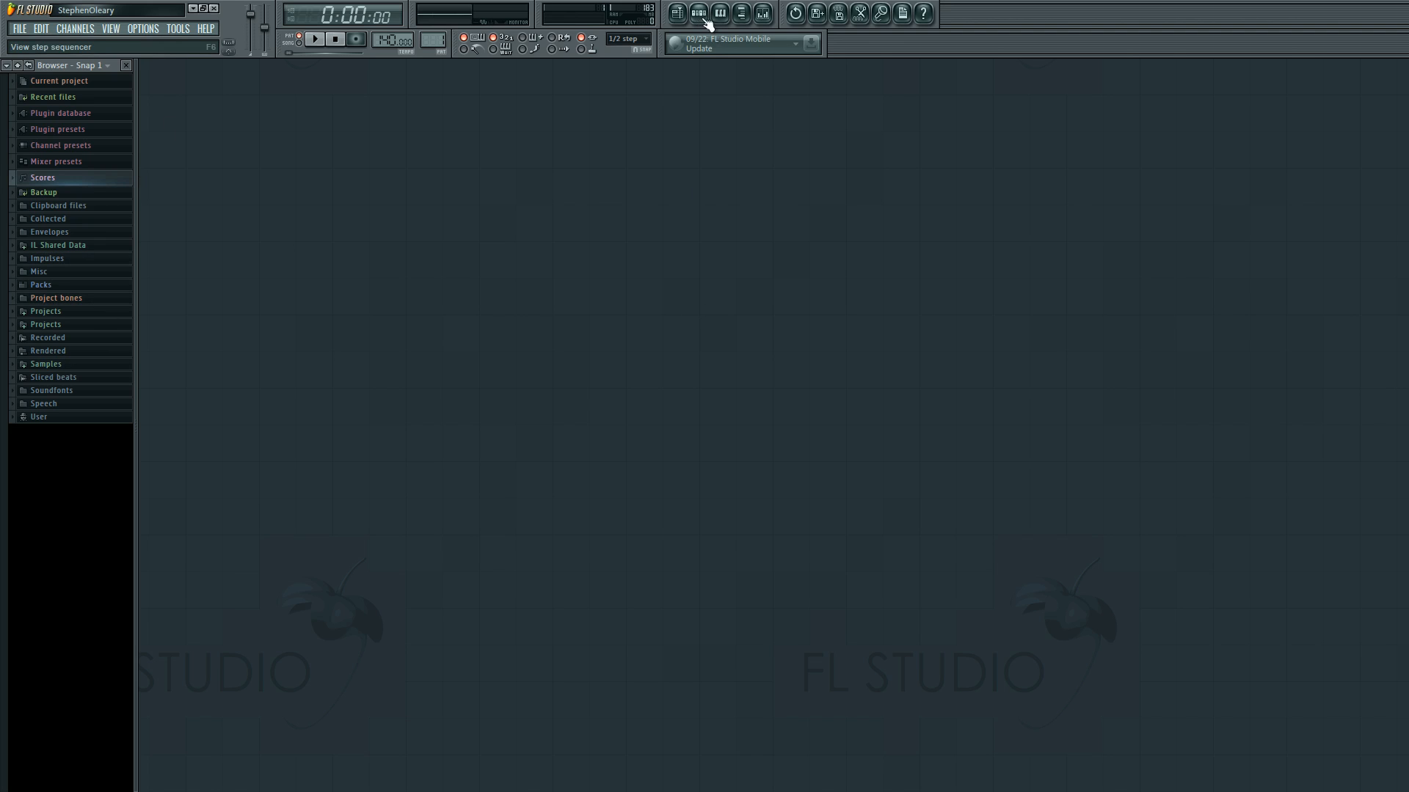
pyautogui.click(699, 13)
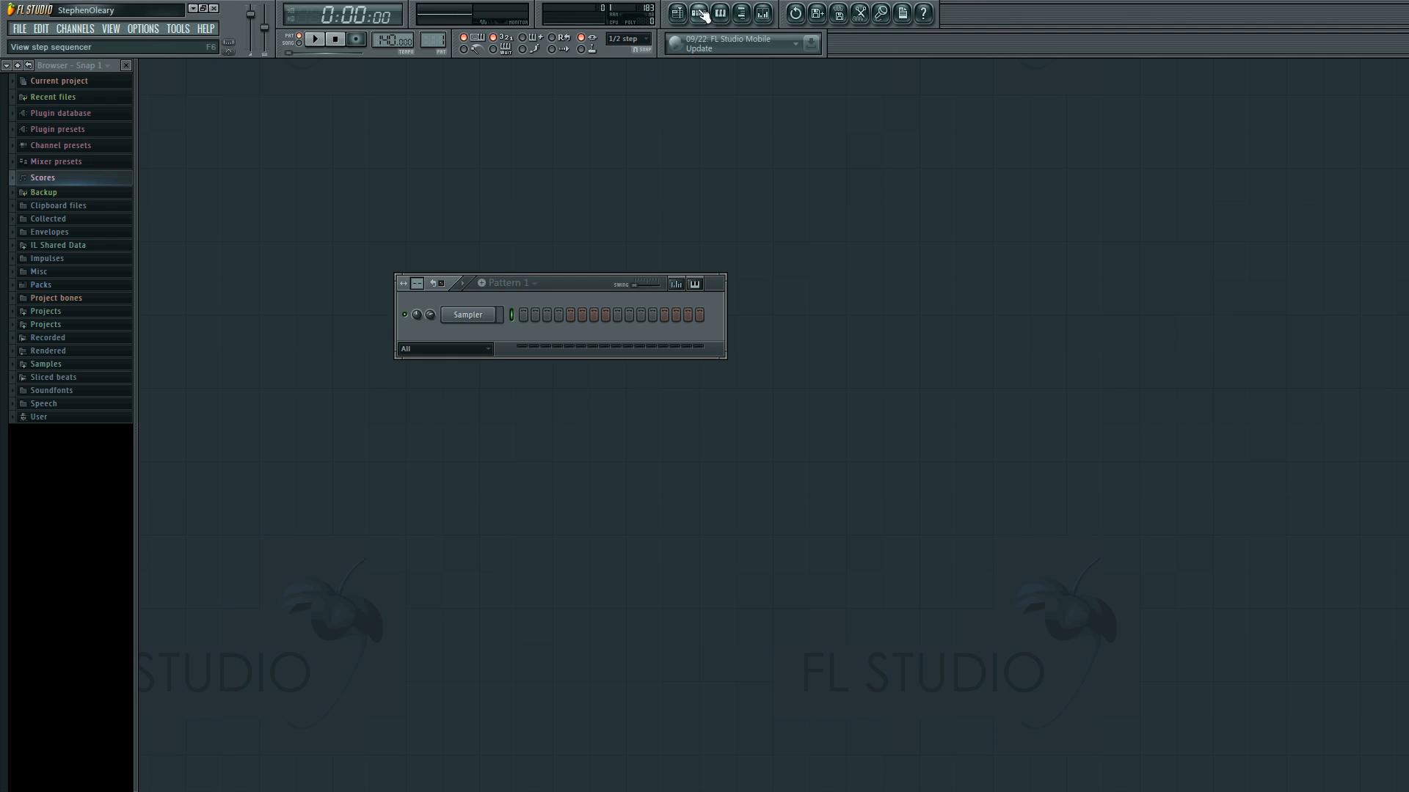
pyautogui.click(698, 13)
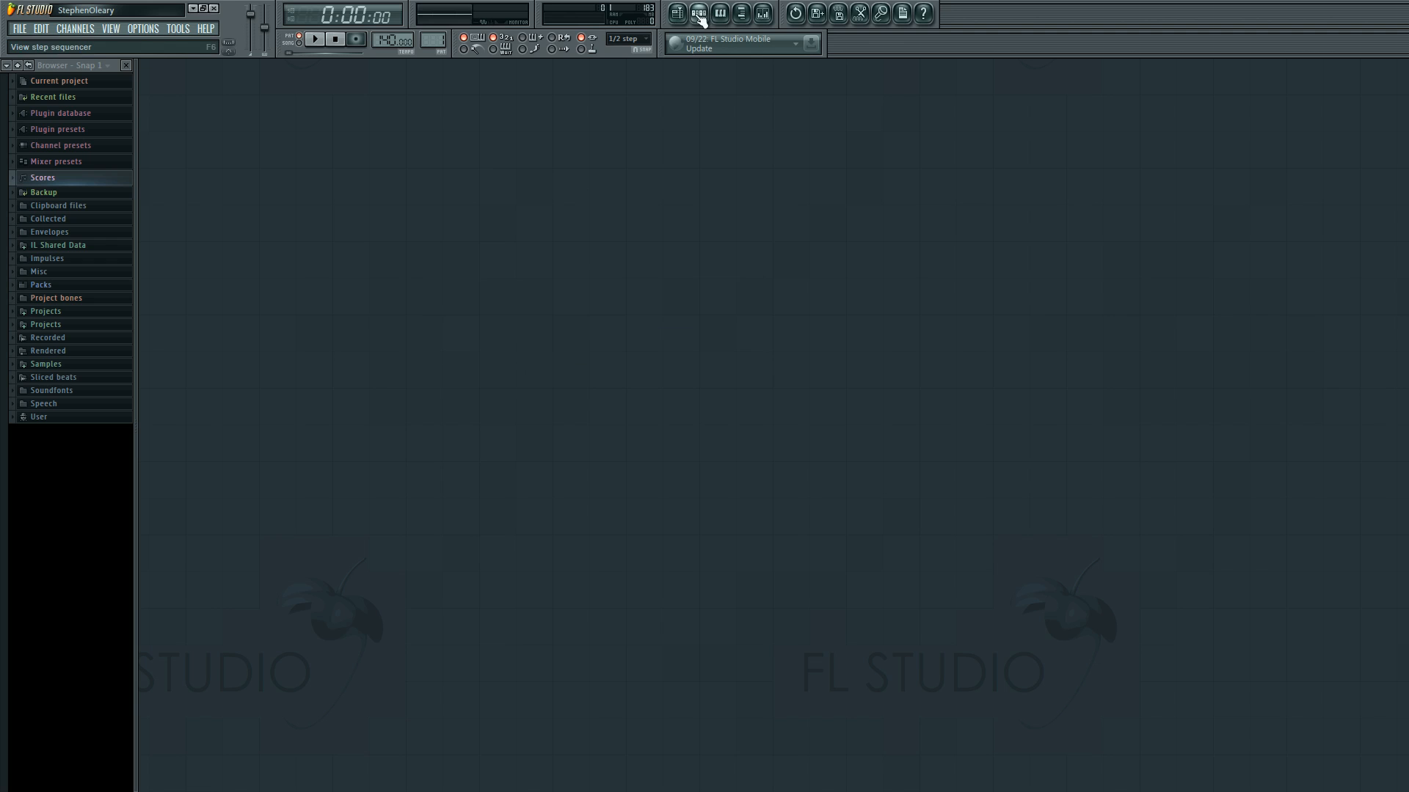
pyautogui.click(698, 13)
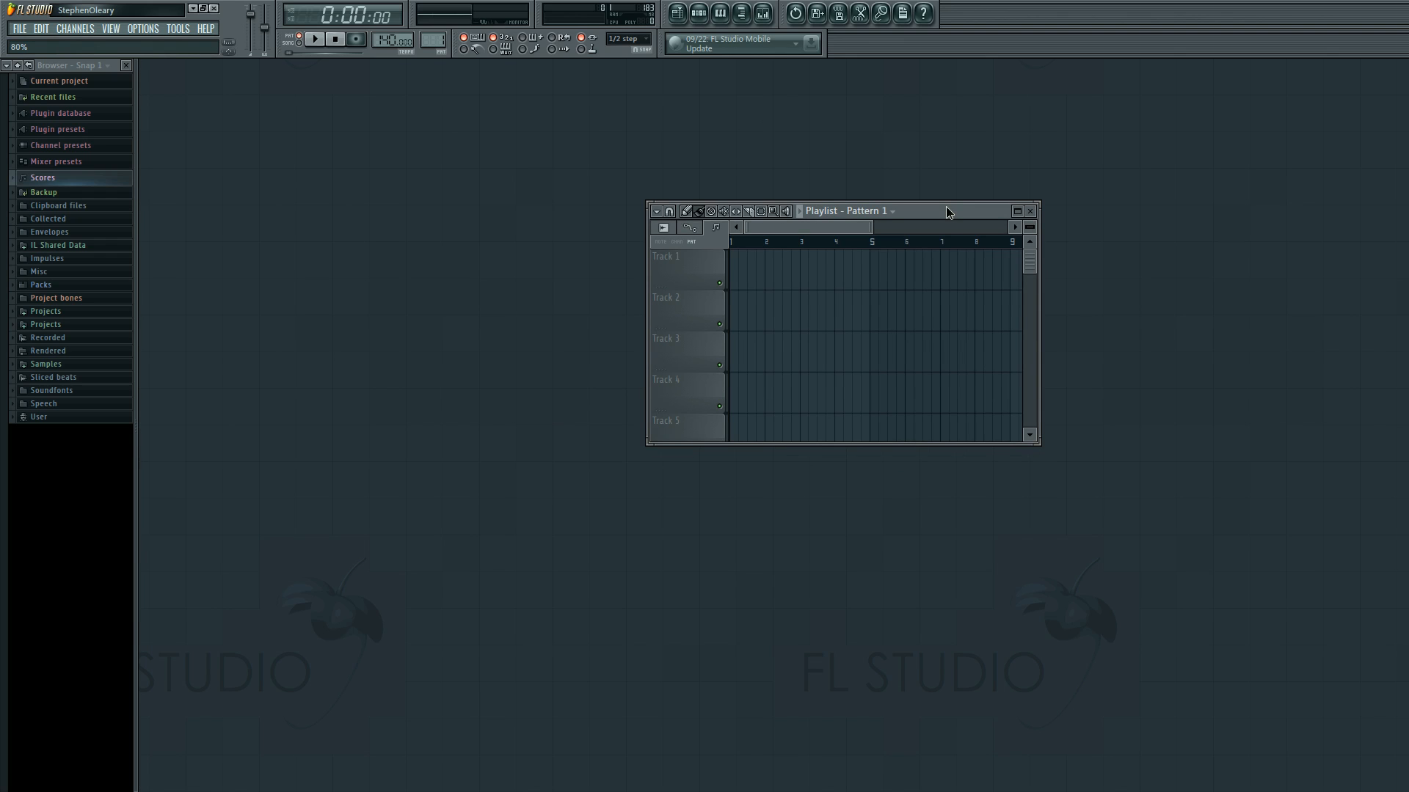
pyautogui.moveTo(939, 217)
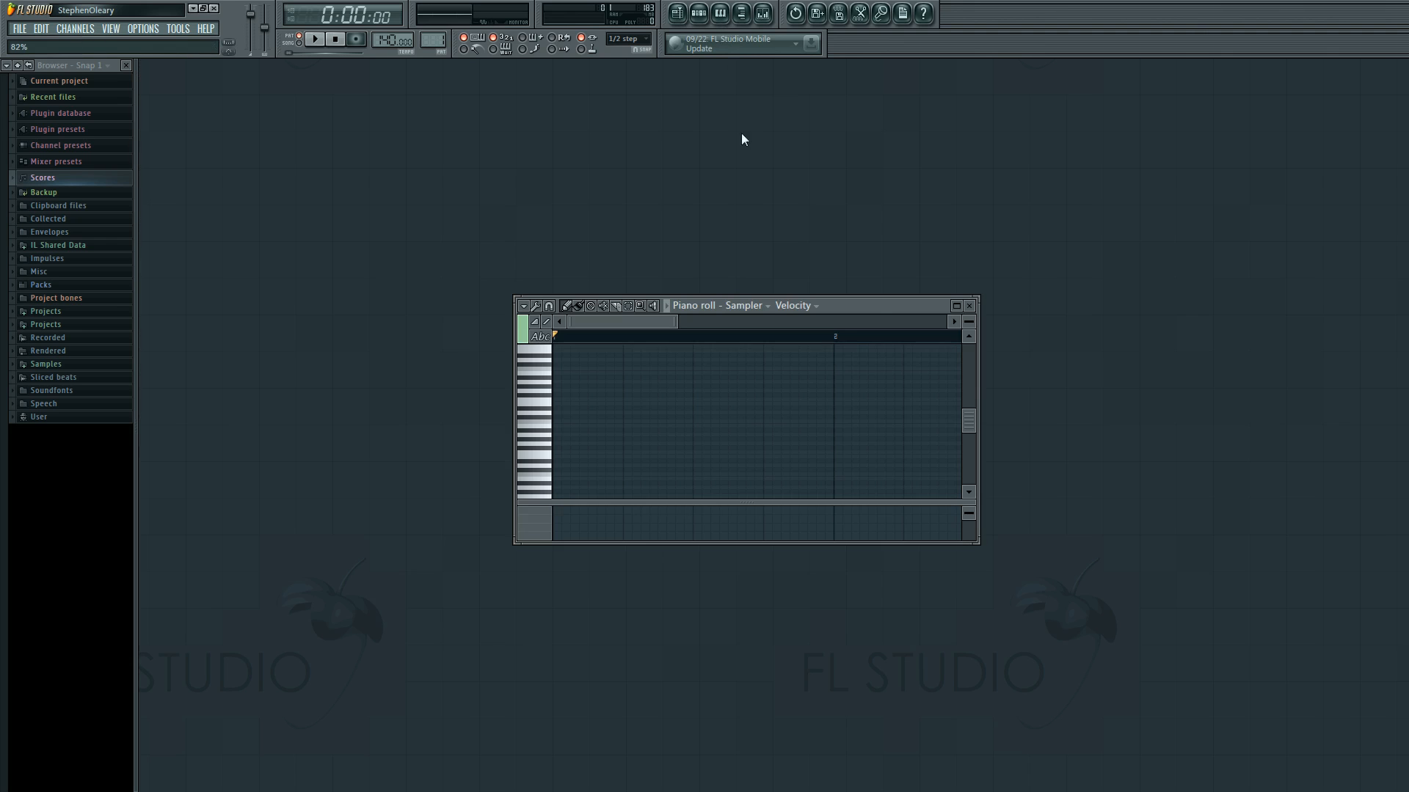
pyautogui.click(719, 13)
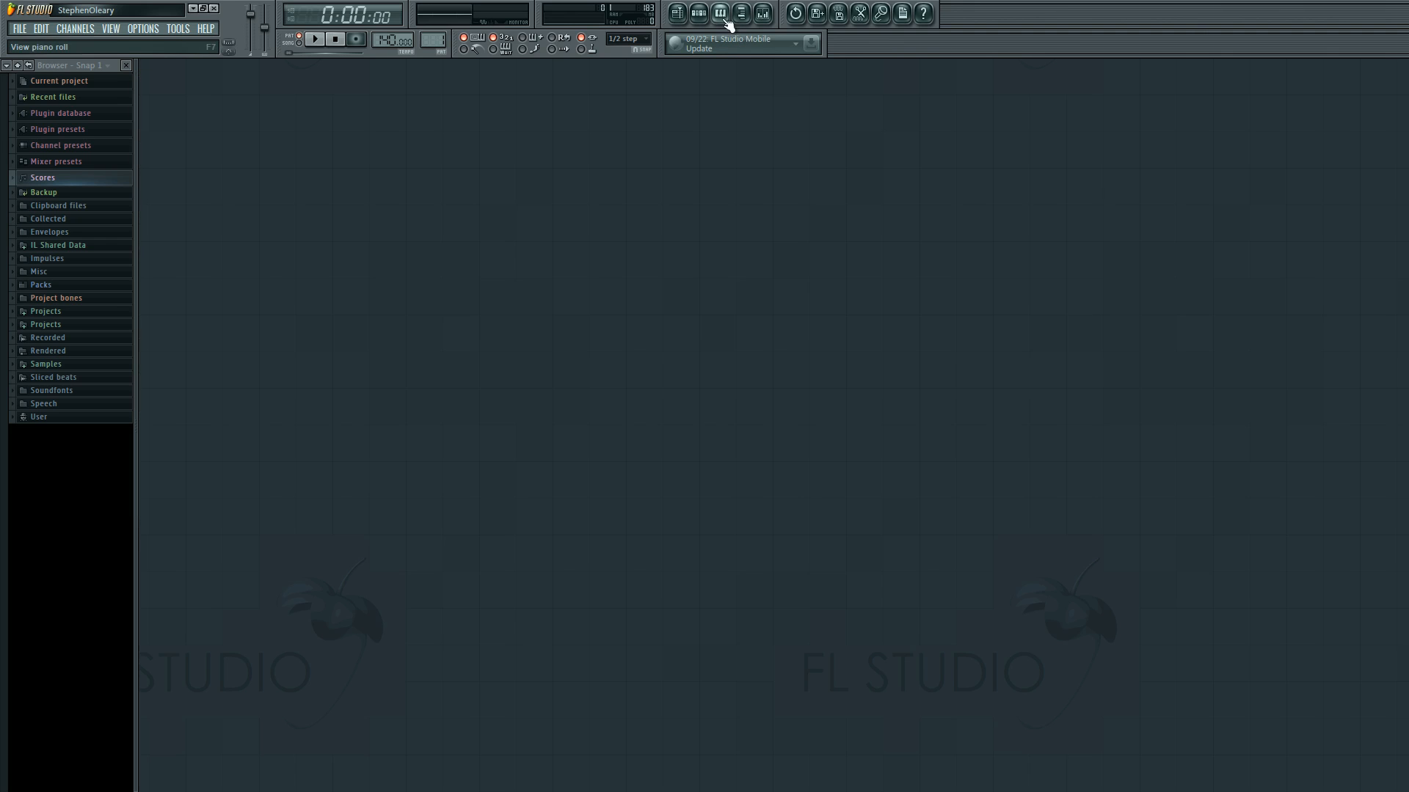
pyautogui.click(739, 13)
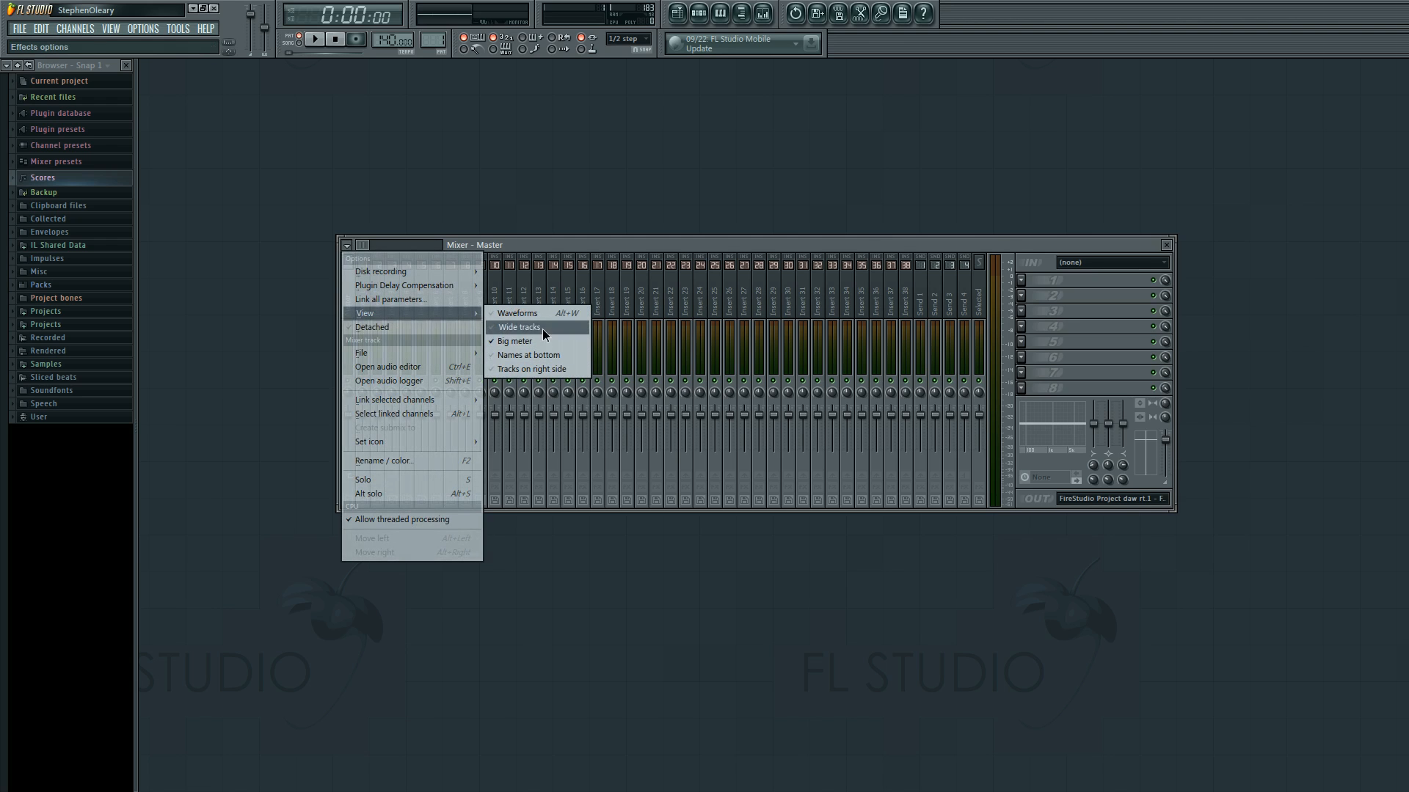
pyautogui.click(520, 326)
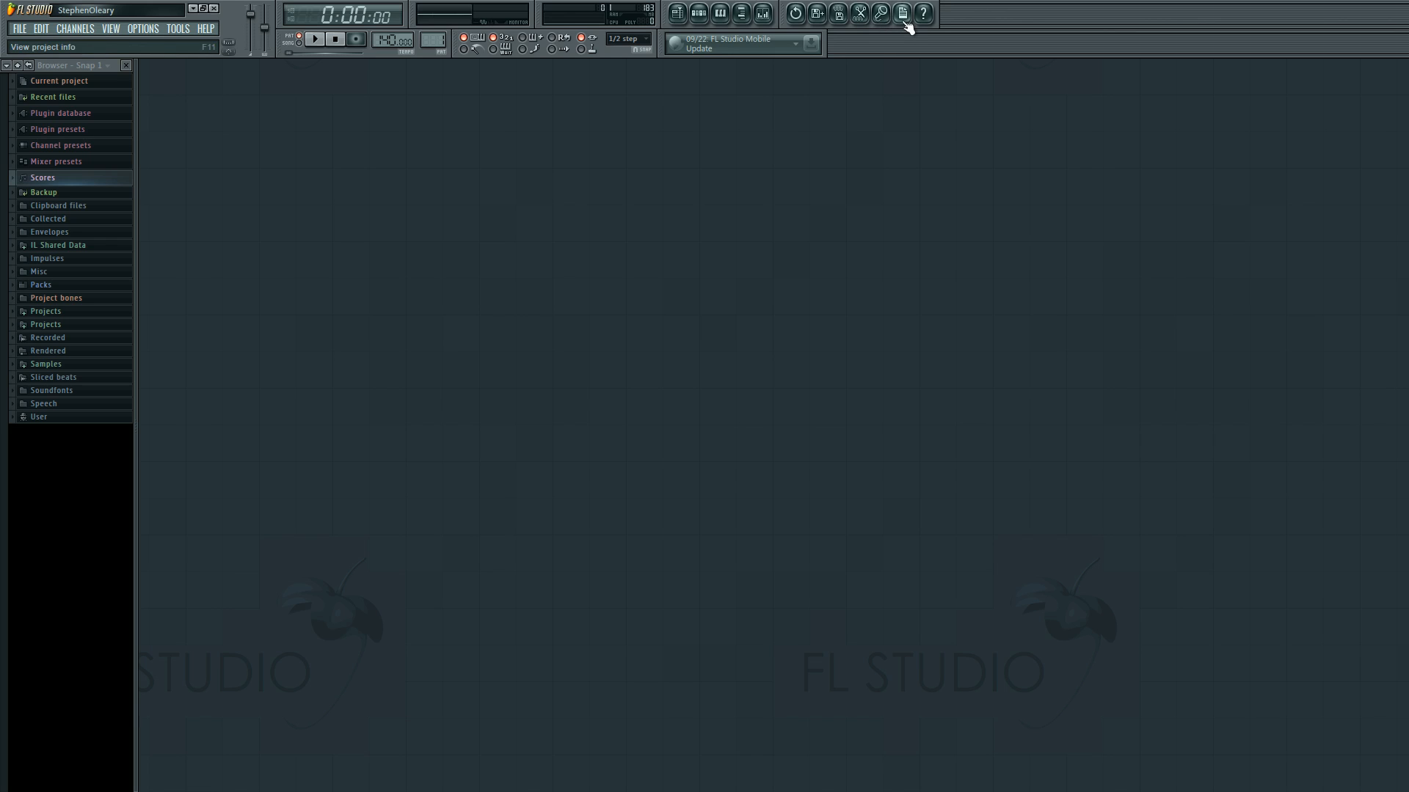
pyautogui.click(899, 13)
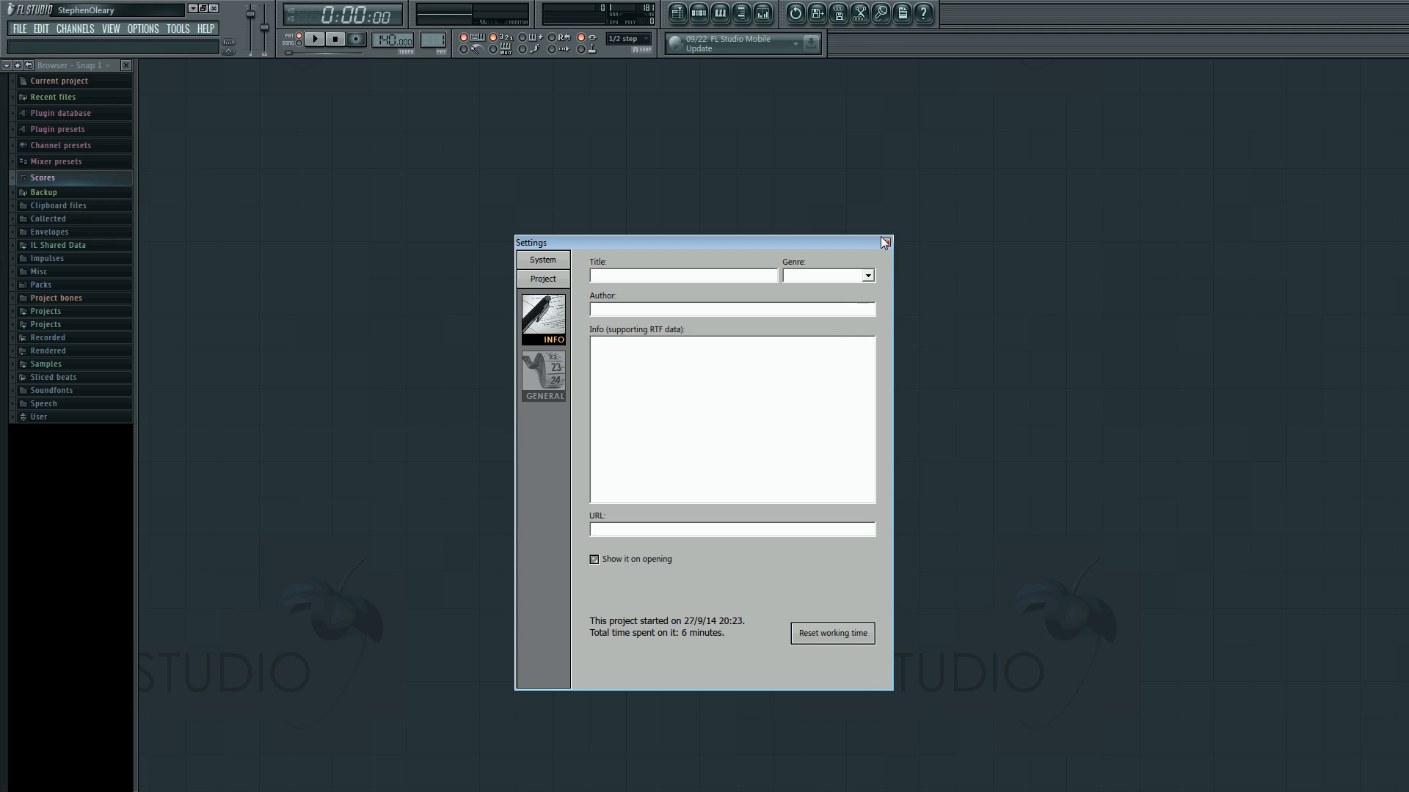
pyautogui.click(883, 242)
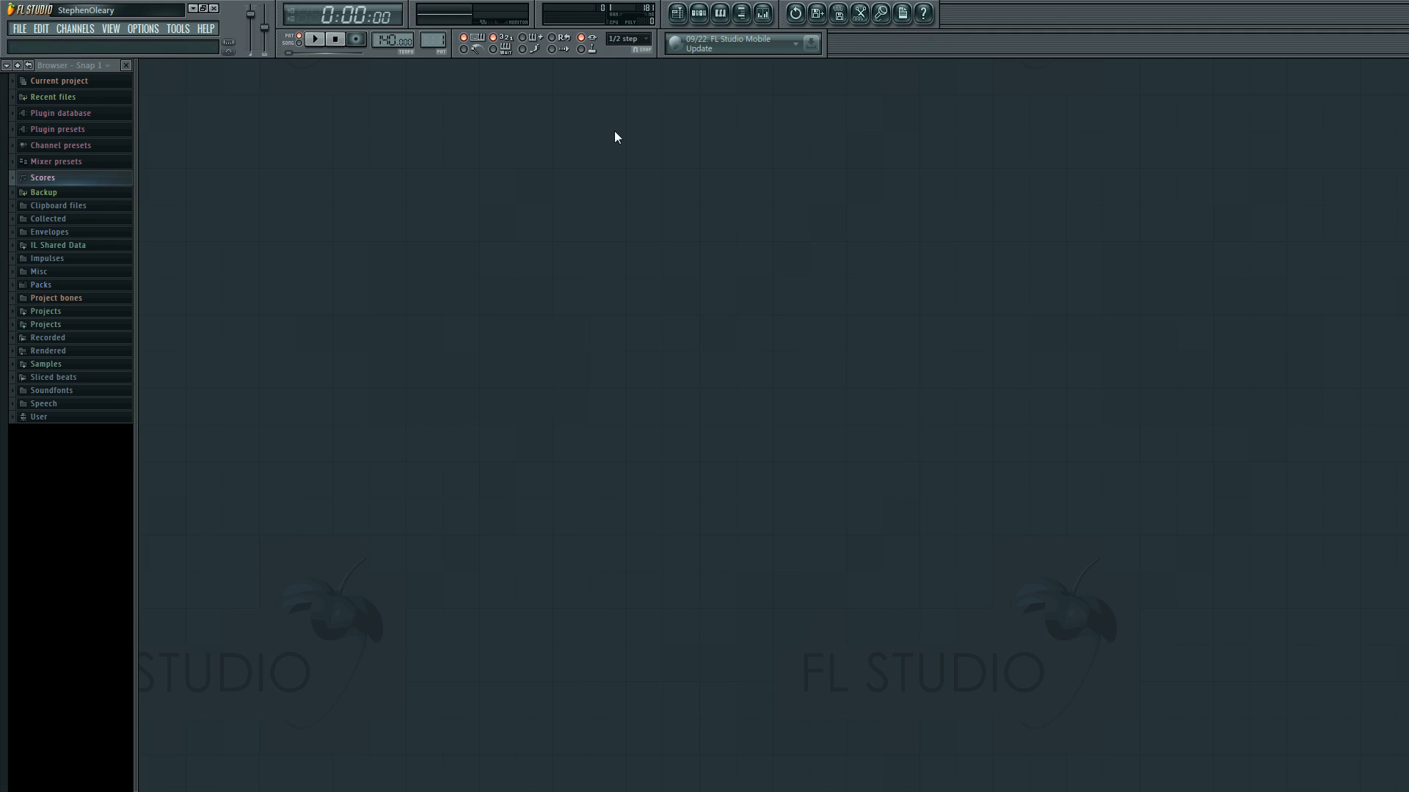
pyautogui.moveTo(615, 132)
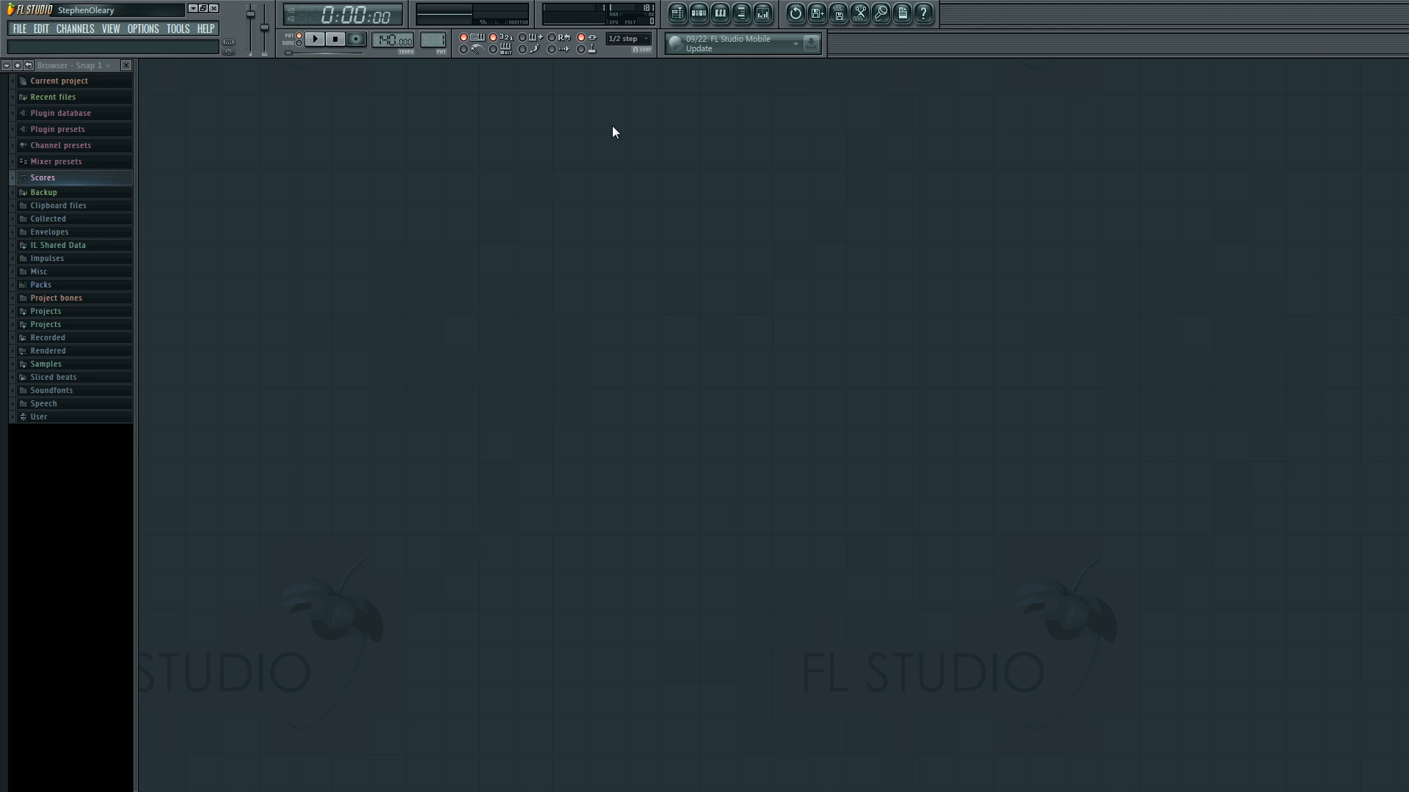
pyautogui.moveTo(575, 323)
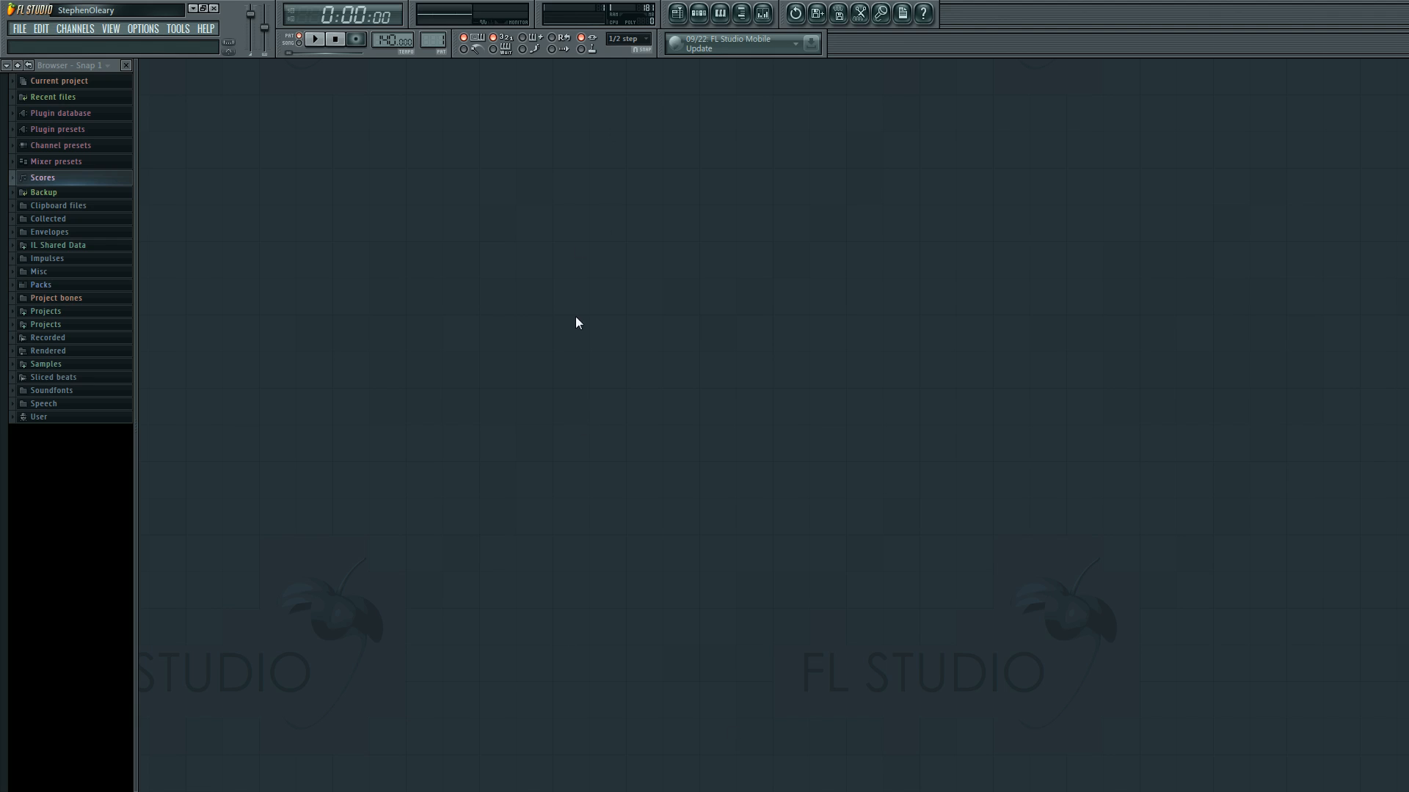